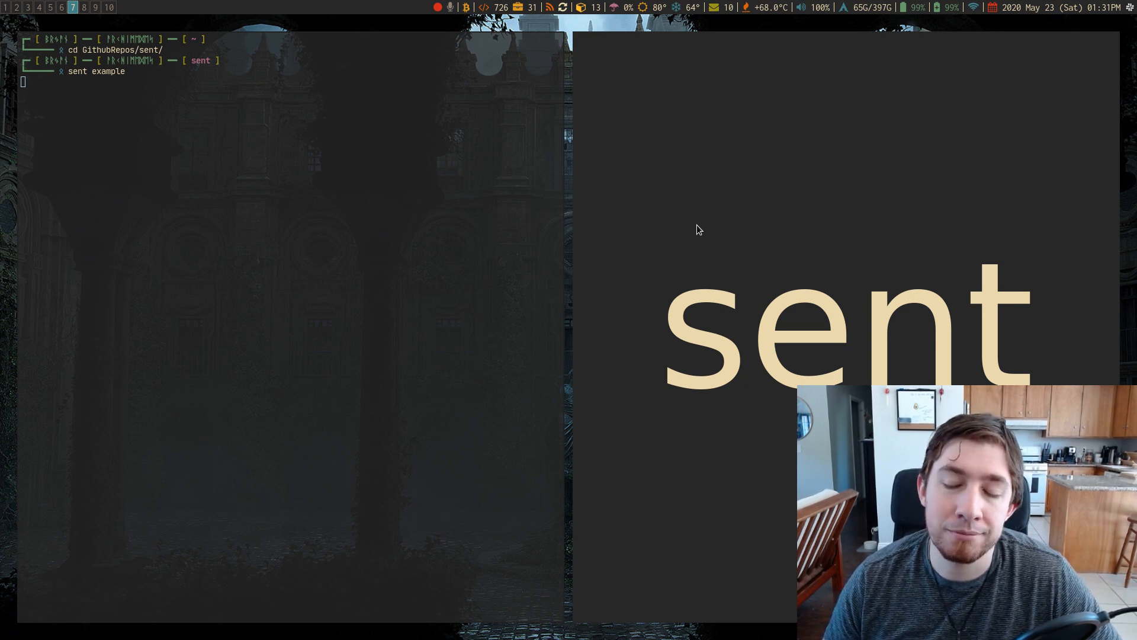
{"action": "mouse_move", "coordinate": [667, 277]}
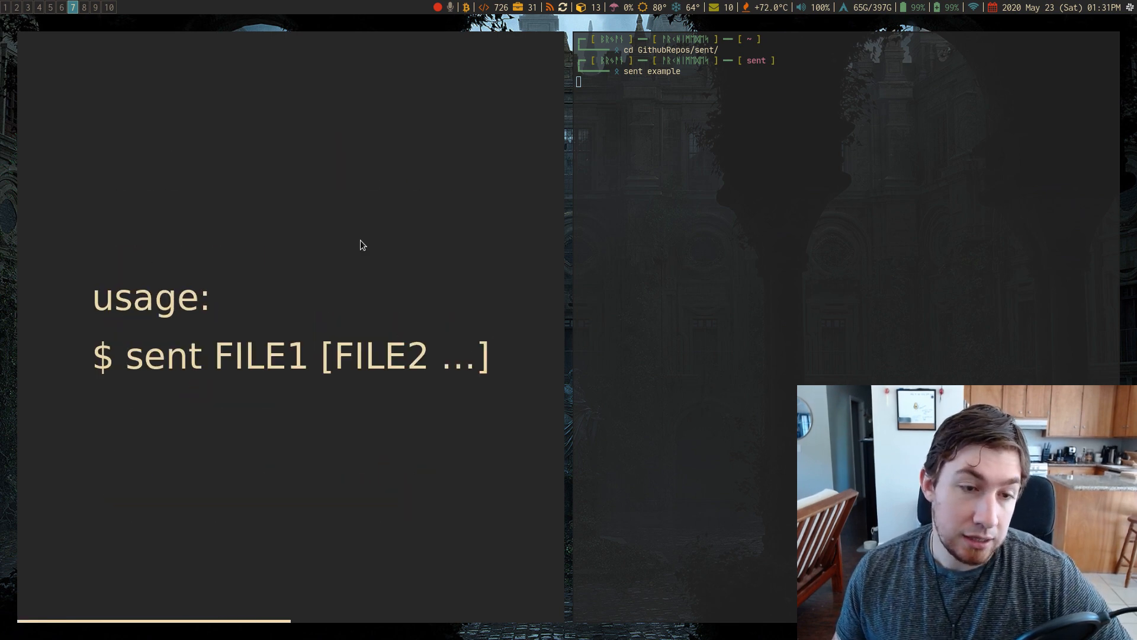
Advance the sent example deck from the title slide to the usage slide.
{"action": "key", "text": "Right"}
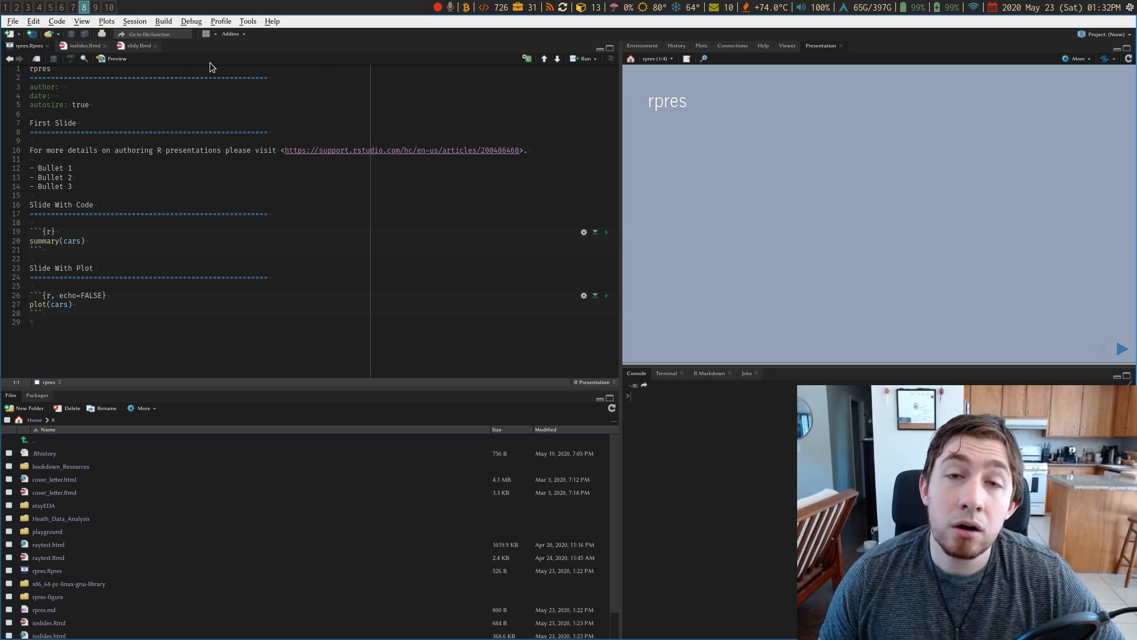
{"action": "mouse_move", "coordinate": [401, 111]}
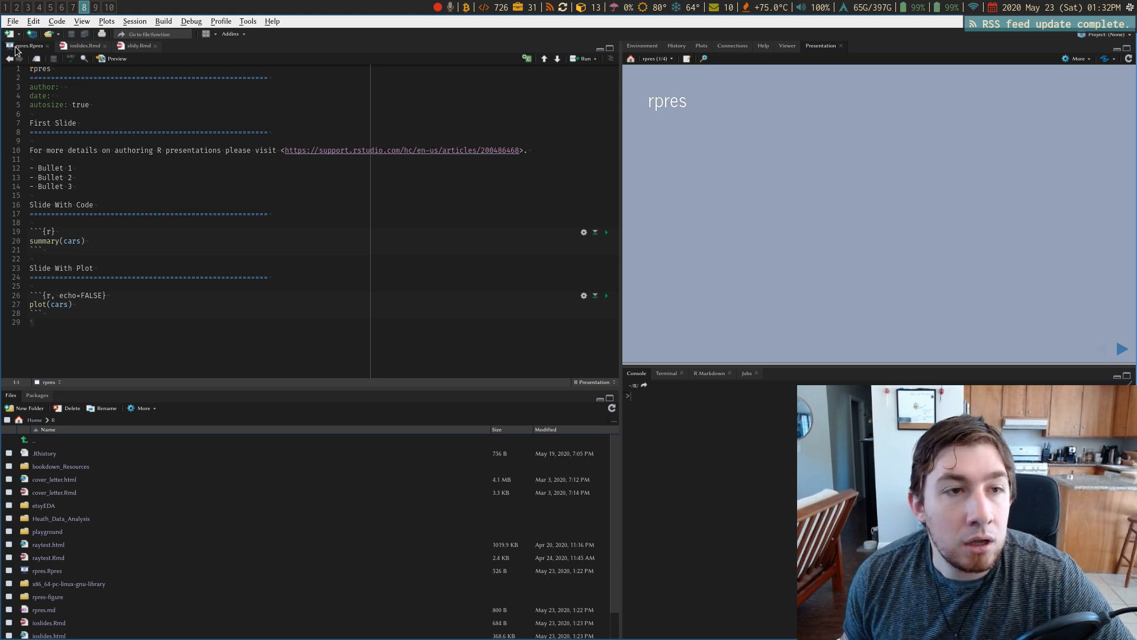
Show the New File list of file types, including R Presentation.
{"action": "left_click", "coordinate": [10, 35]}
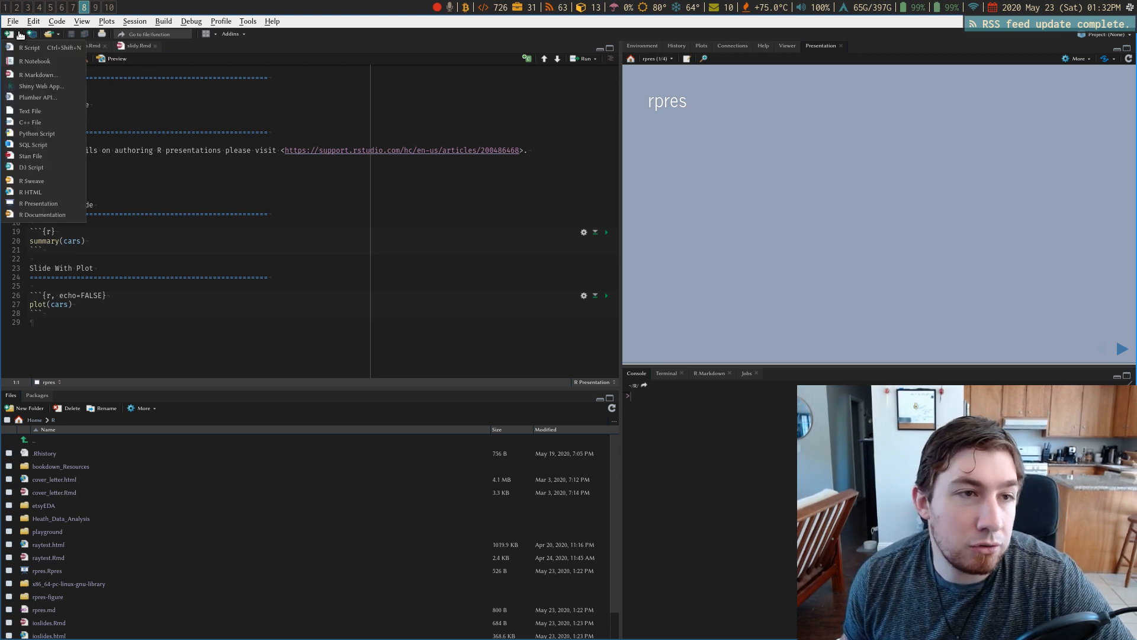
{"action": "mouse_move", "coordinate": [30, 191]}
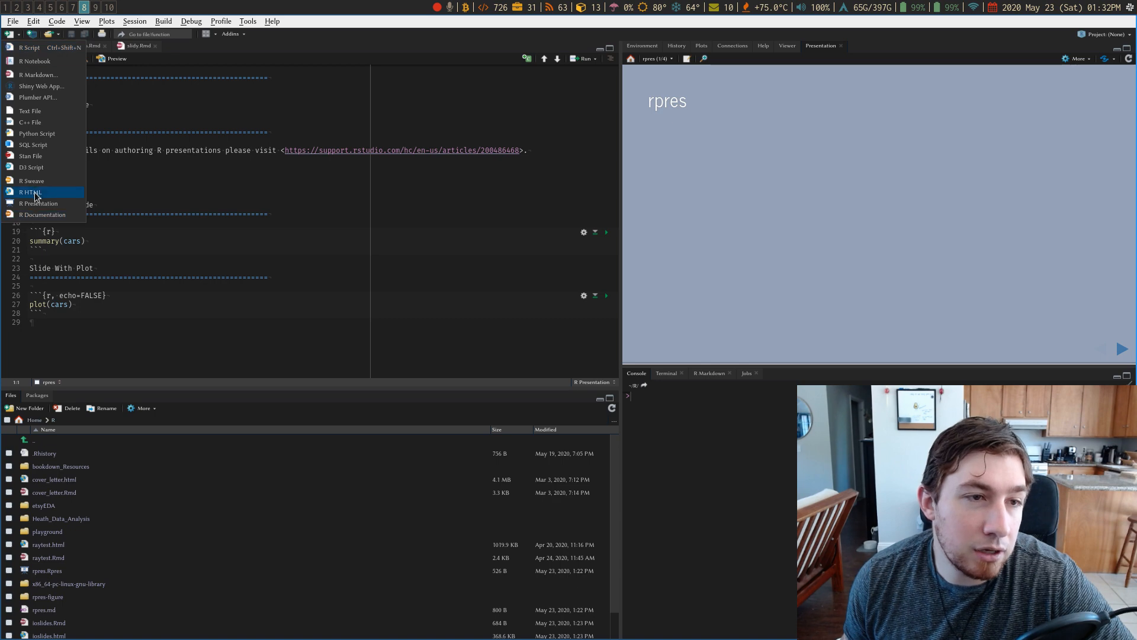
{"action": "mouse_move", "coordinate": [201, 193]}
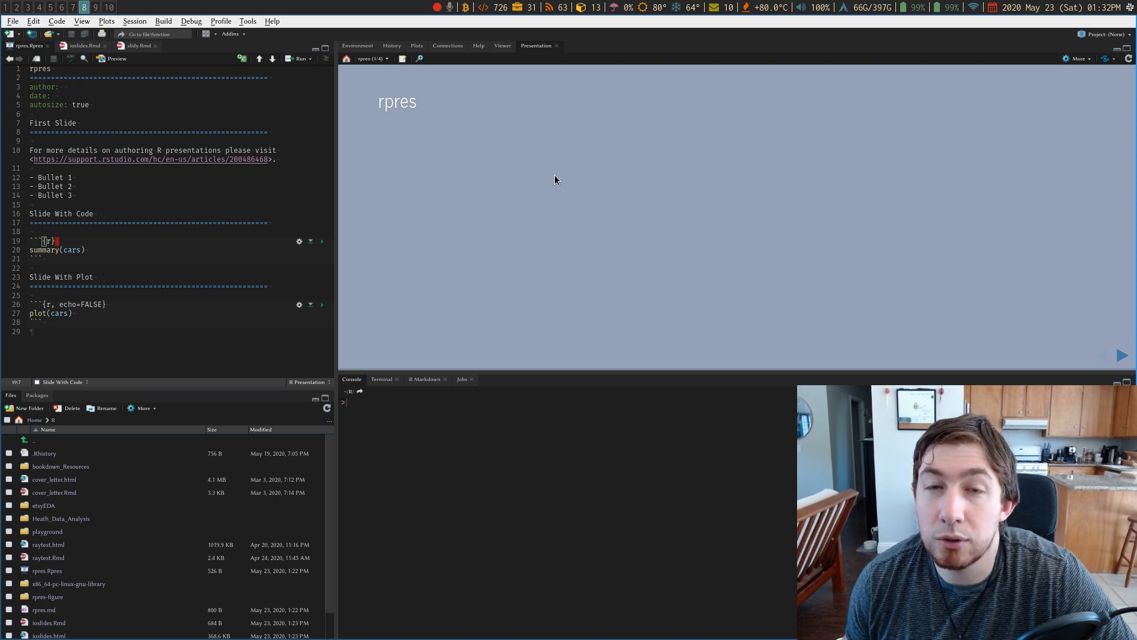
{"action": "mouse_move", "coordinate": [379, 213]}
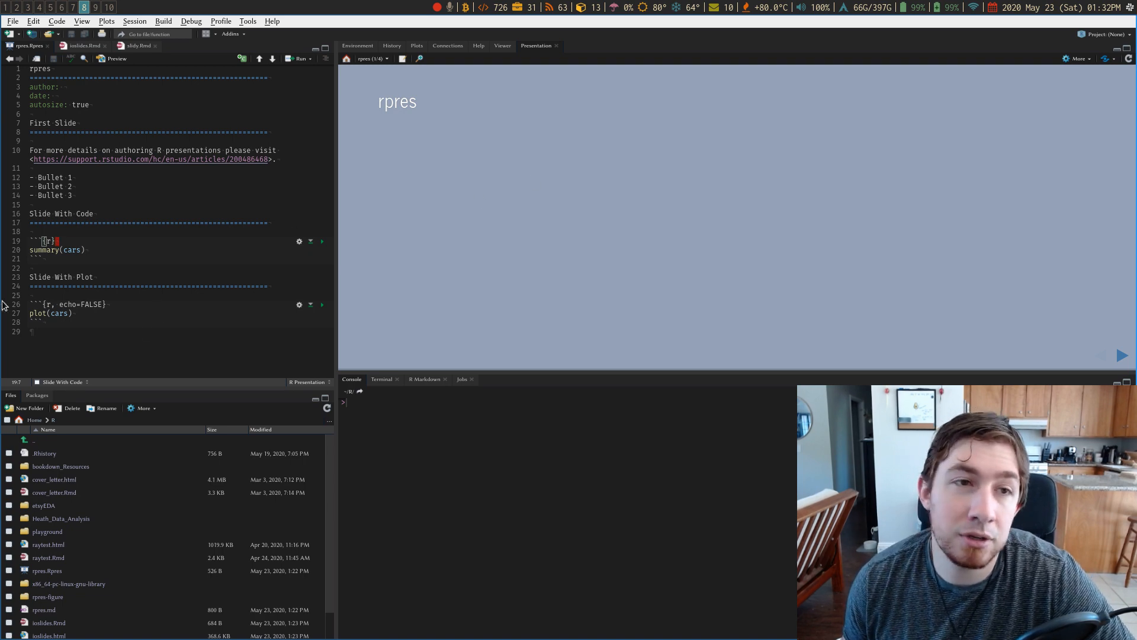
{"action": "mouse_move", "coordinate": [84, 45]}
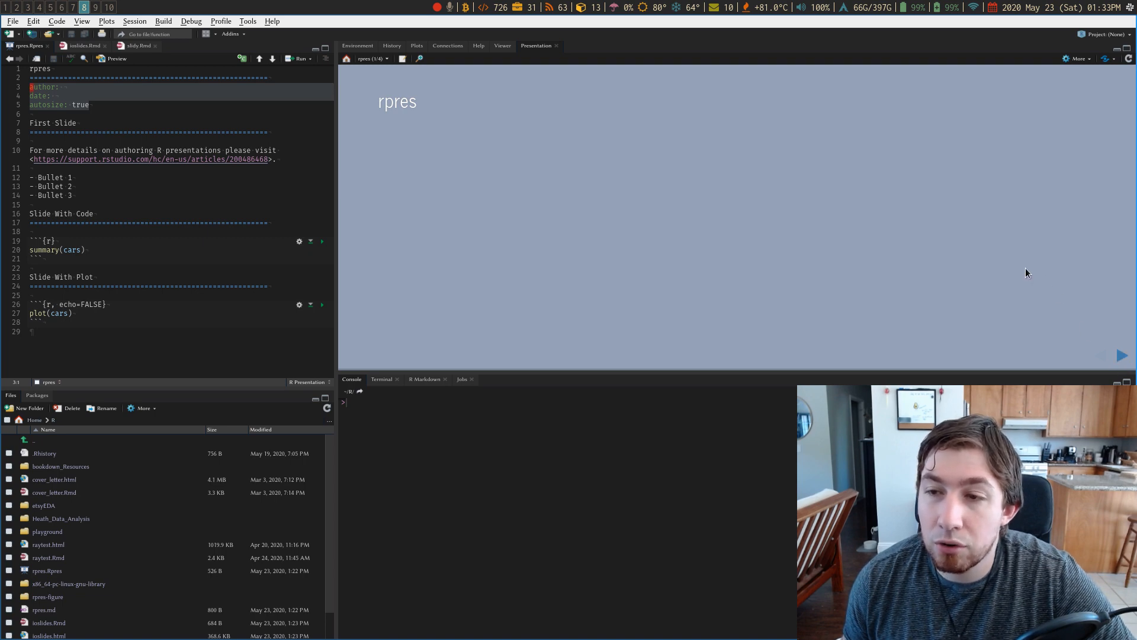
{"action": "mouse_move", "coordinate": [1122, 356]}
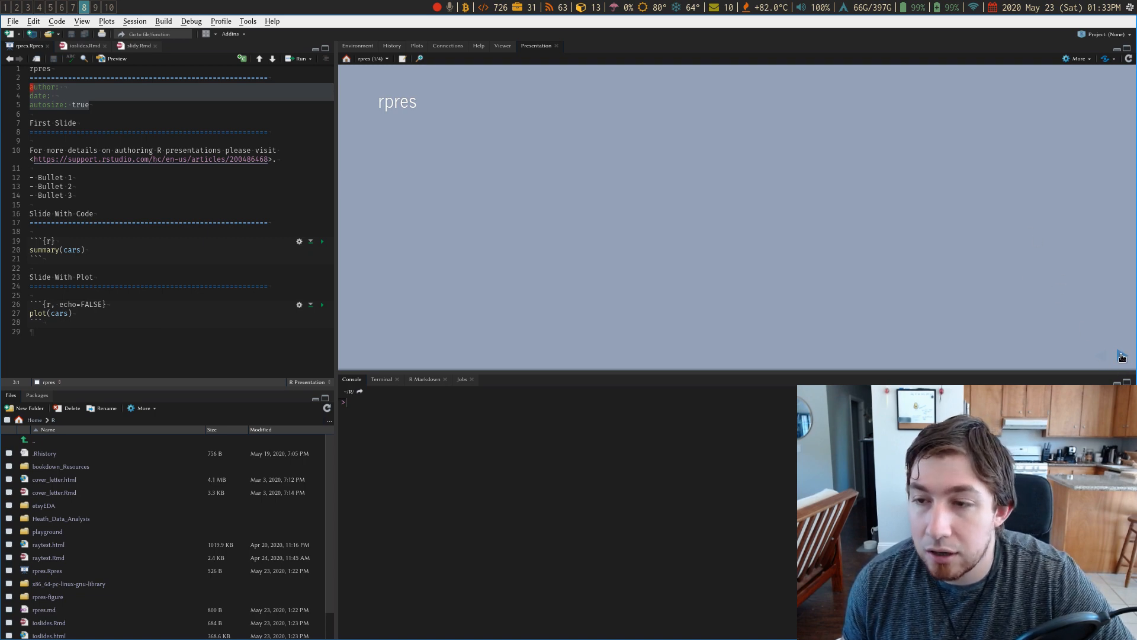
{"action": "left_click", "coordinate": [1124, 355]}
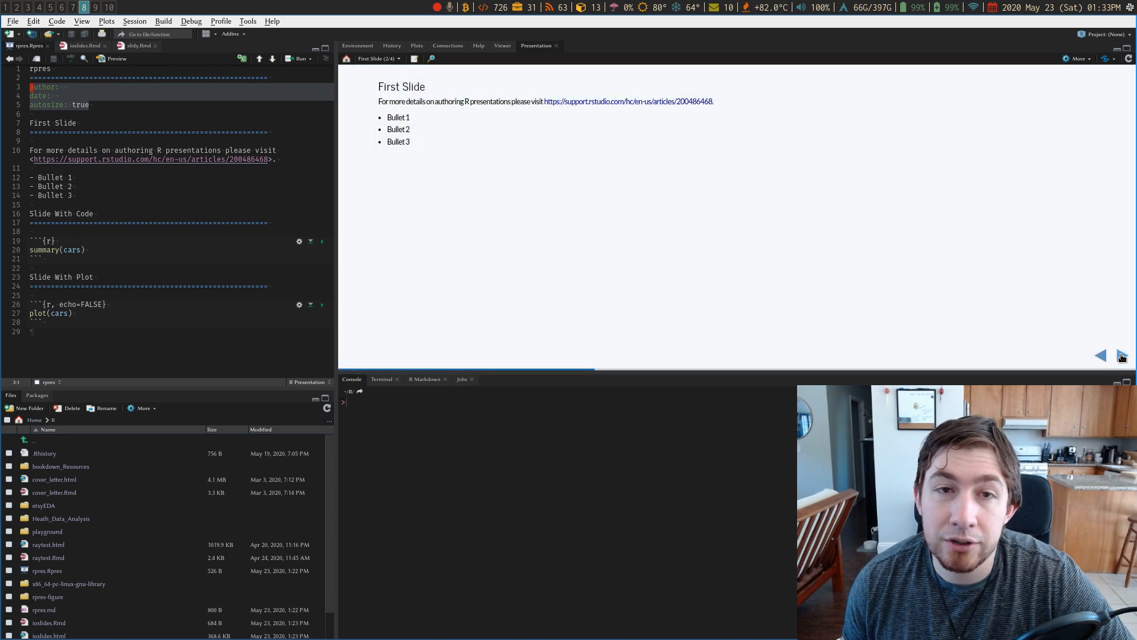
{"action": "left_click", "coordinate": [1123, 356]}
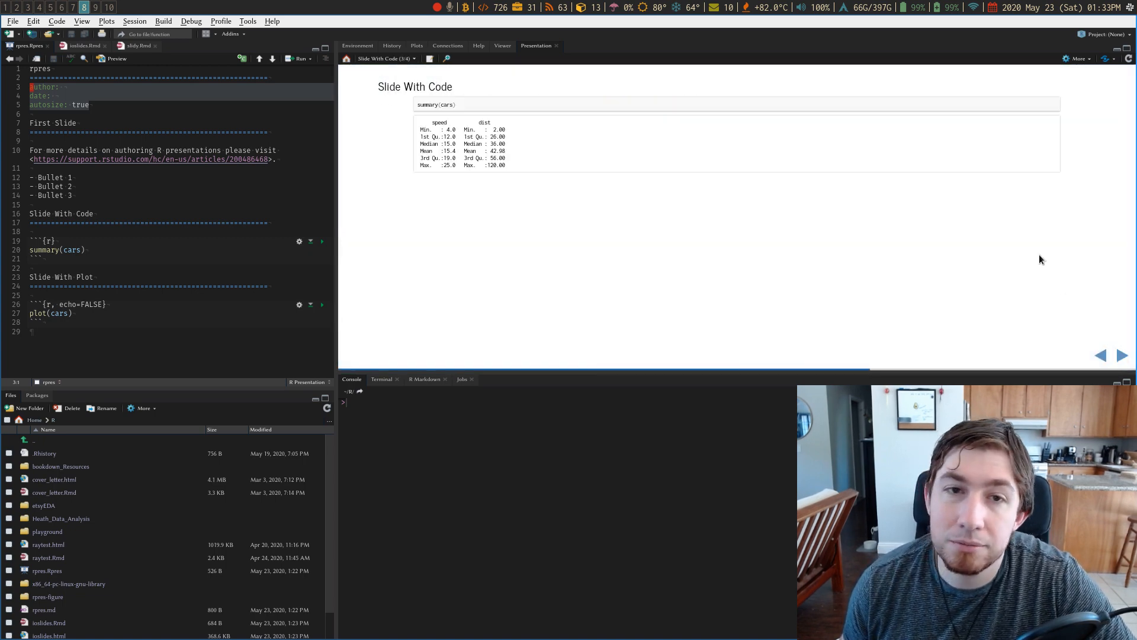
{"action": "left_click", "coordinate": [1123, 355]}
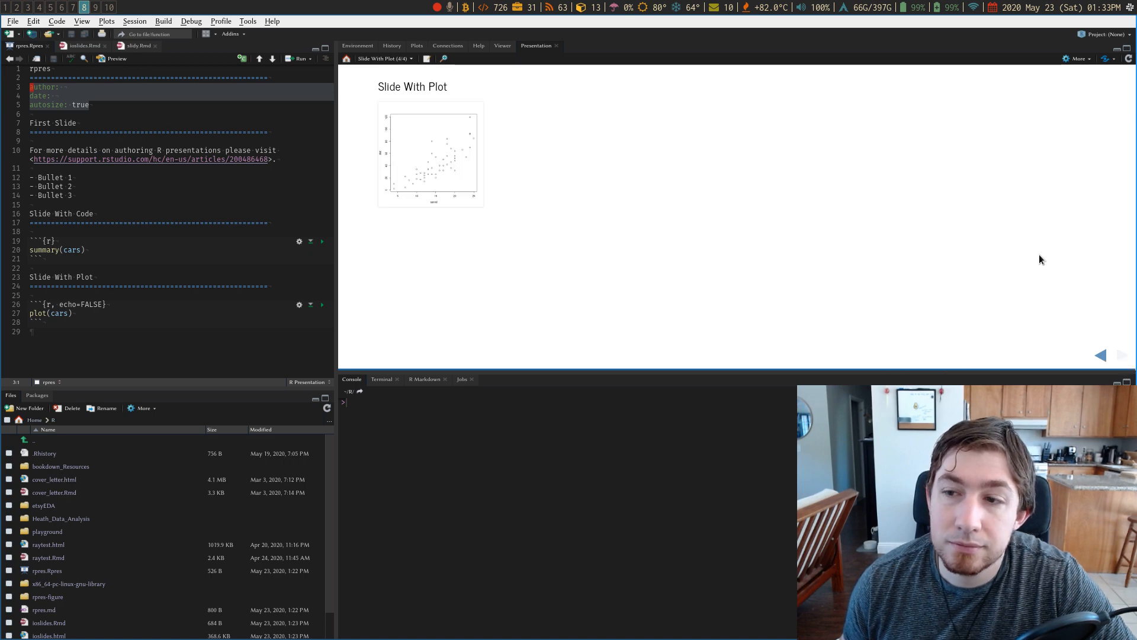
{"action": "left_click", "coordinate": [1099, 355]}
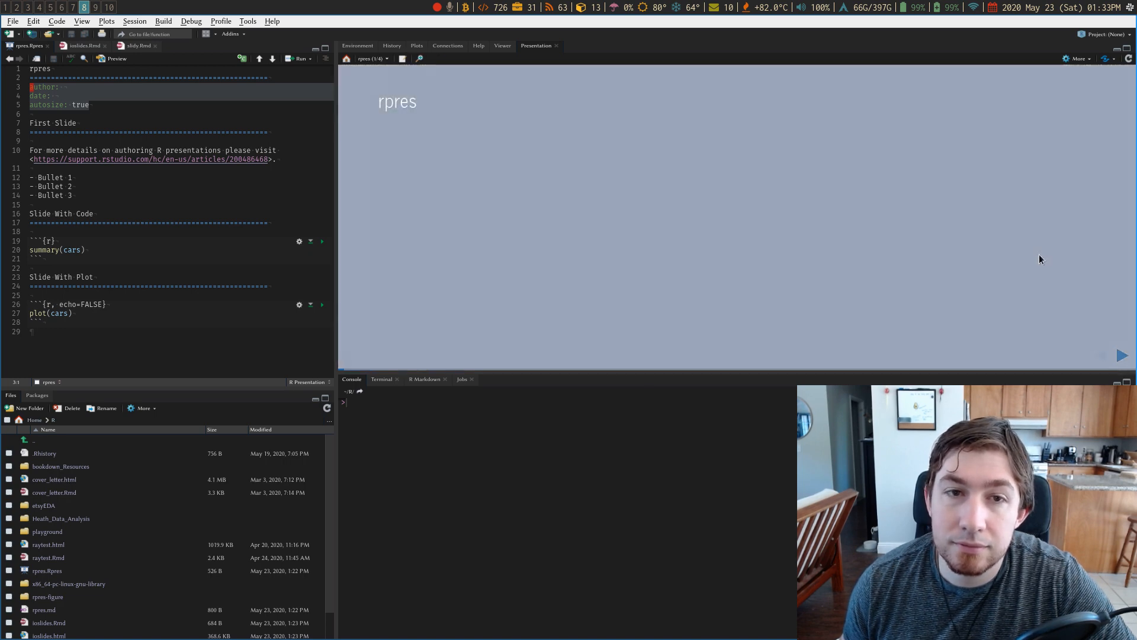
{"action": "left_click", "coordinate": [1121, 355]}
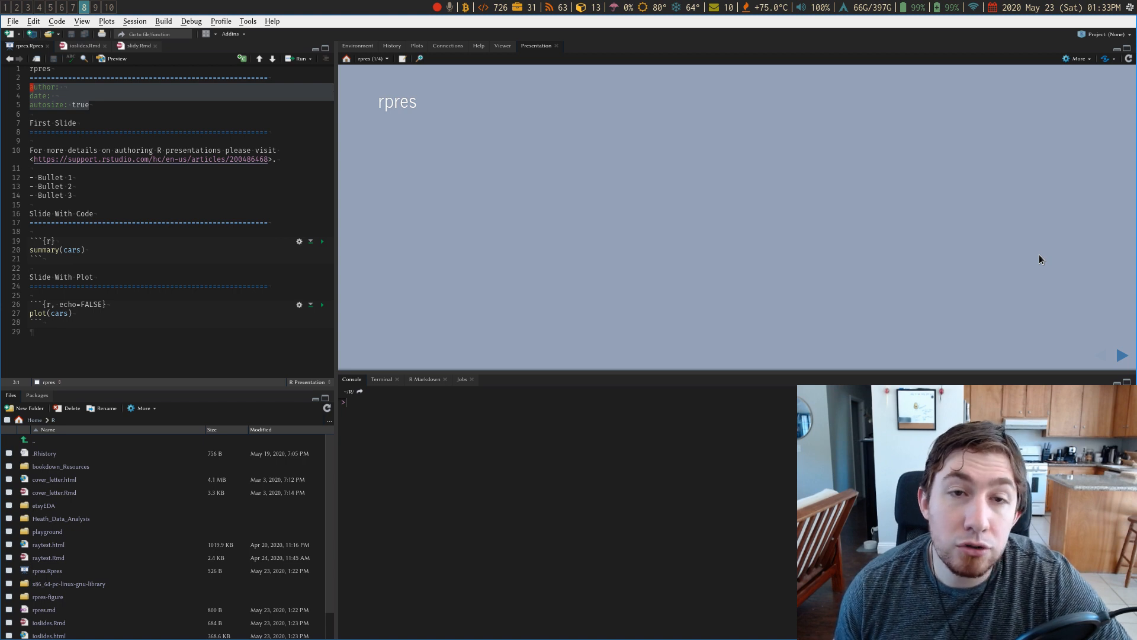
{"action": "mouse_move", "coordinate": [165, 60]}
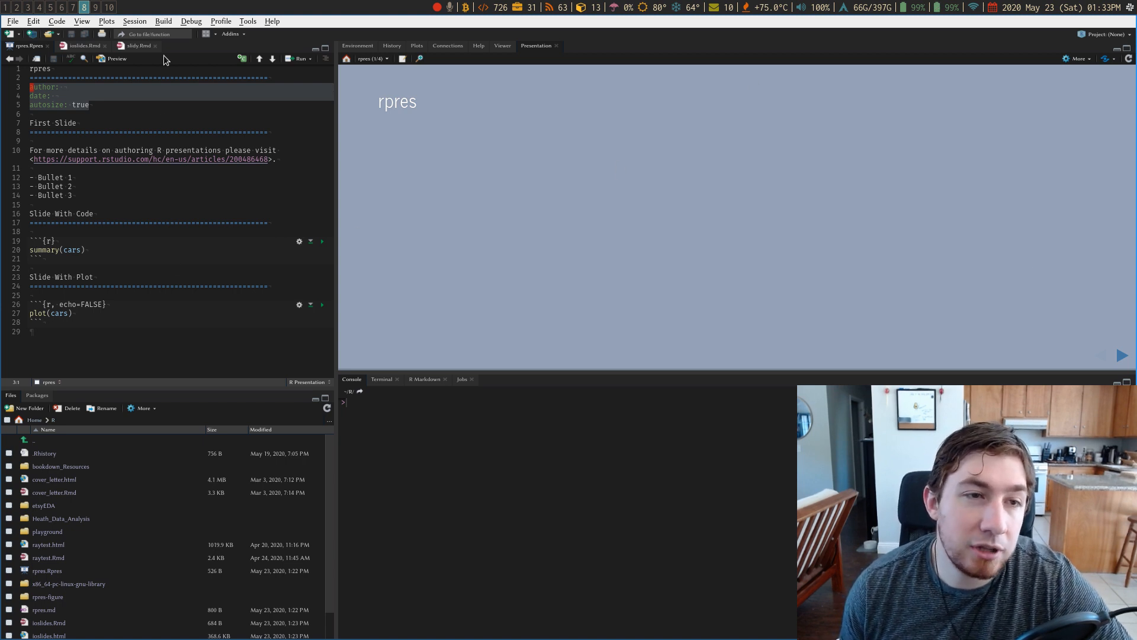
{"action": "mouse_move", "coordinate": [650, 168]}
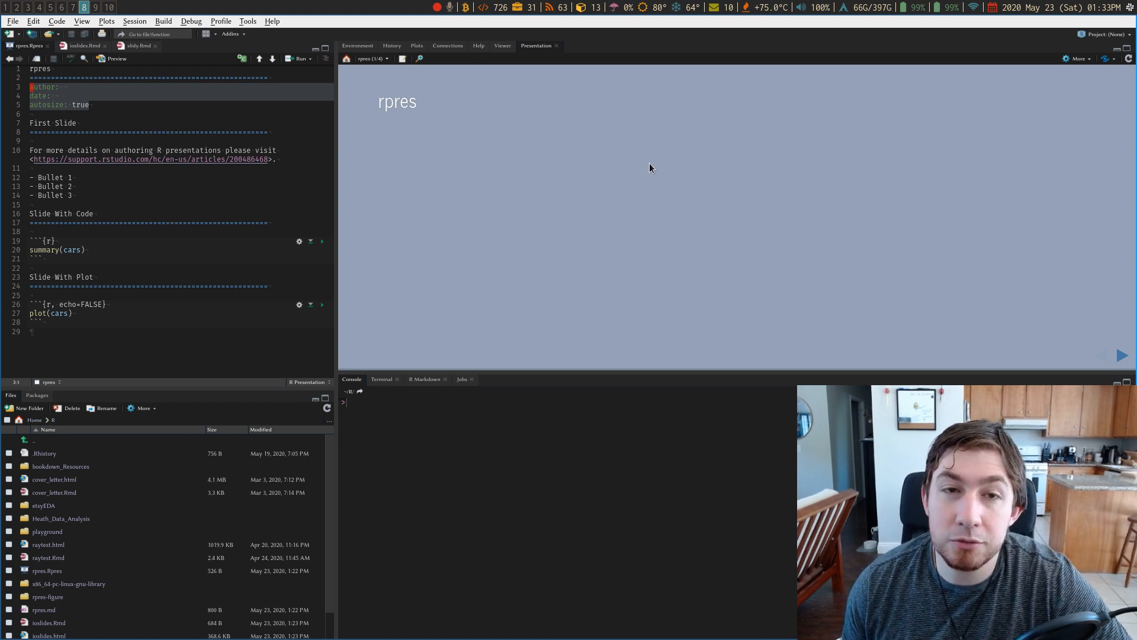
{"action": "mouse_move", "coordinate": [438, 377]}
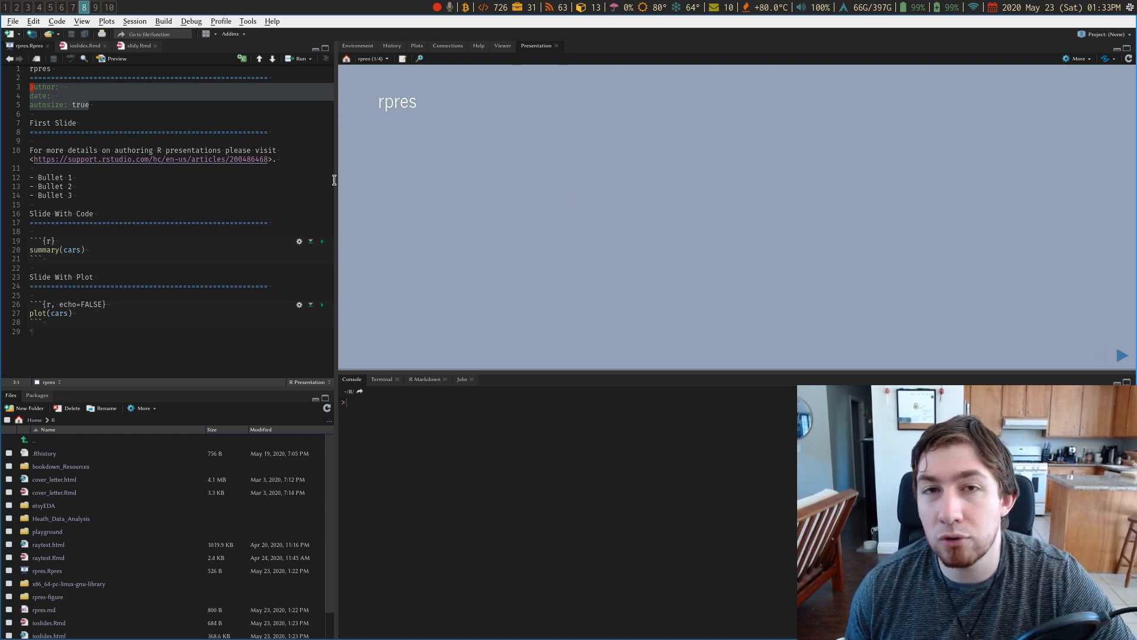
{"action": "mouse_move", "coordinate": [334, 173]}
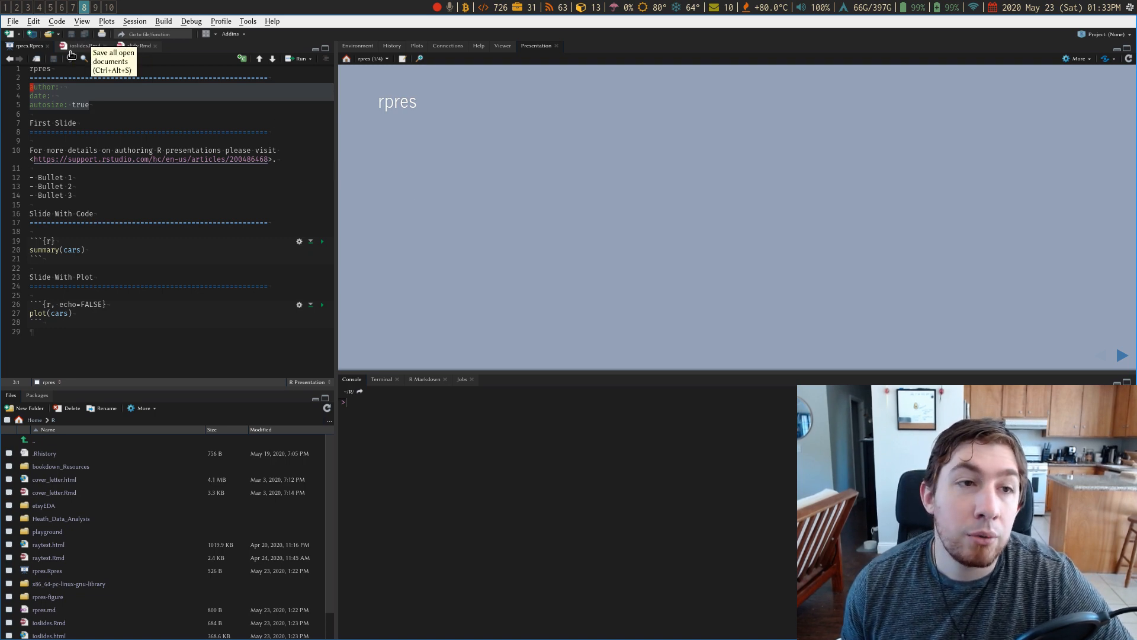
Start a new R Markdown file and pick the Presentation type to see ioslides, Slidy, Beamer, PowerPoint.
{"action": "left_click", "coordinate": [9, 34]}
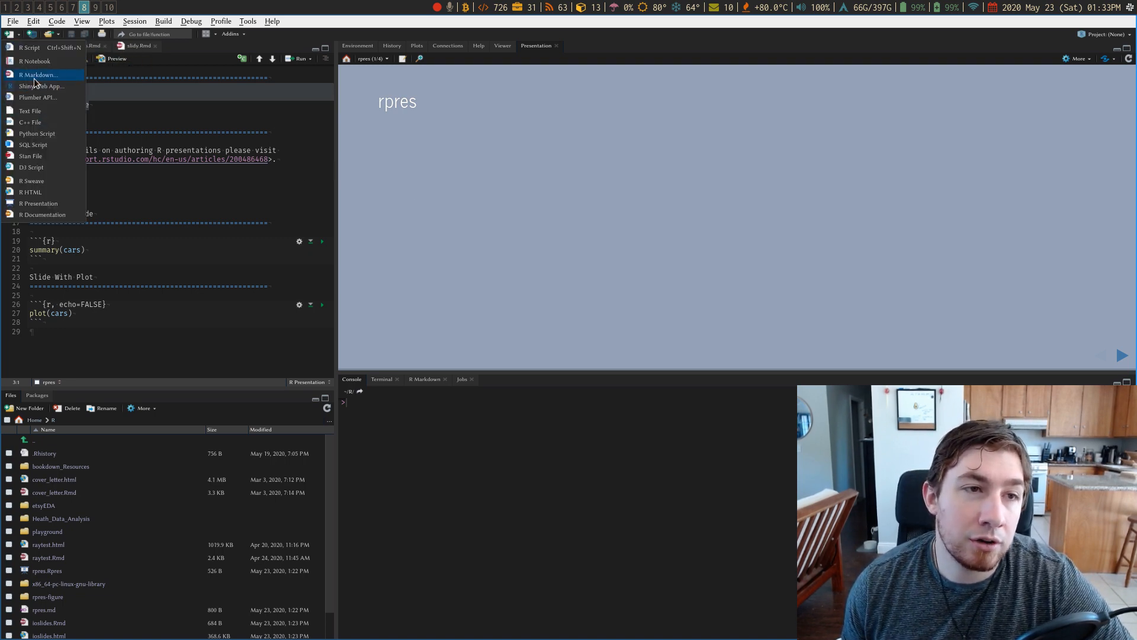
{"action": "left_click", "coordinate": [38, 74]}
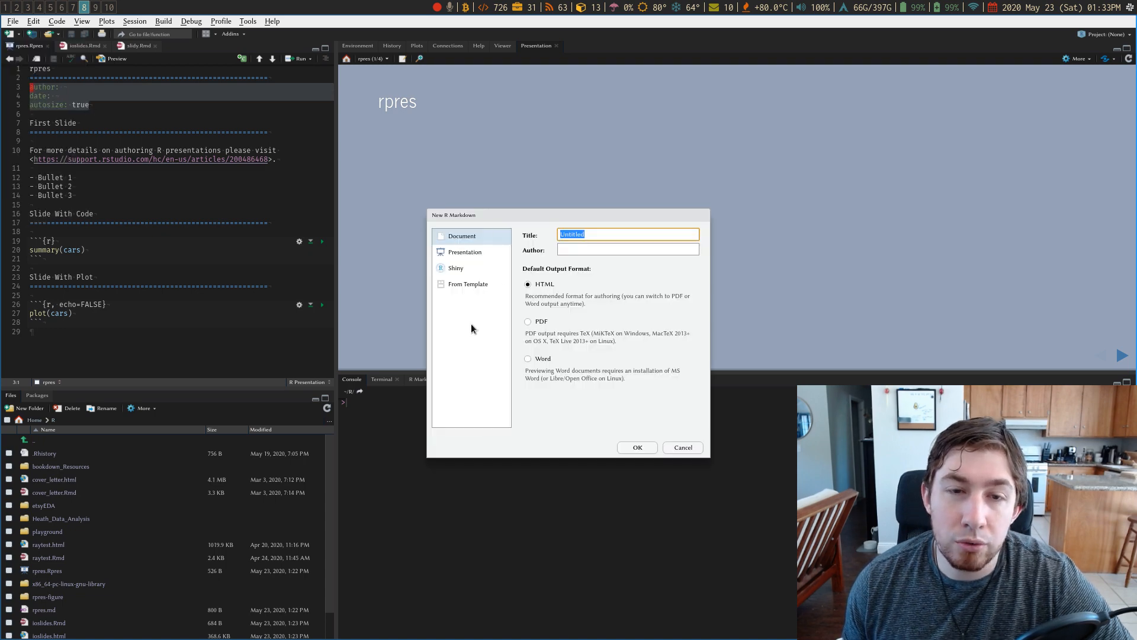
{"action": "left_click", "coordinate": [465, 251]}
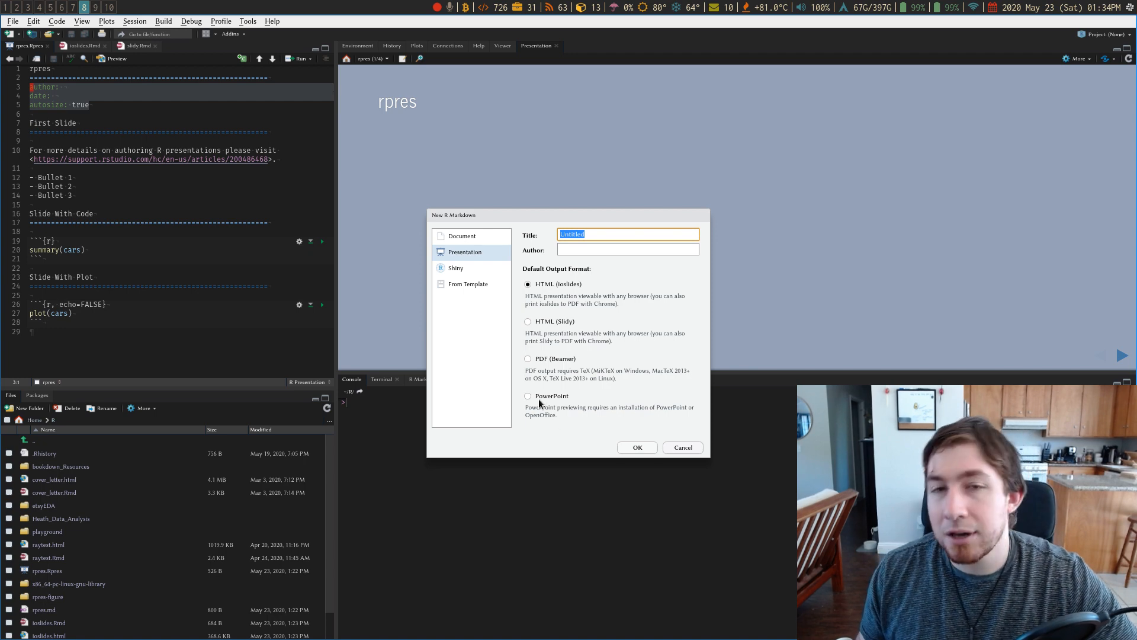
{"action": "mouse_move", "coordinate": [513, 416]}
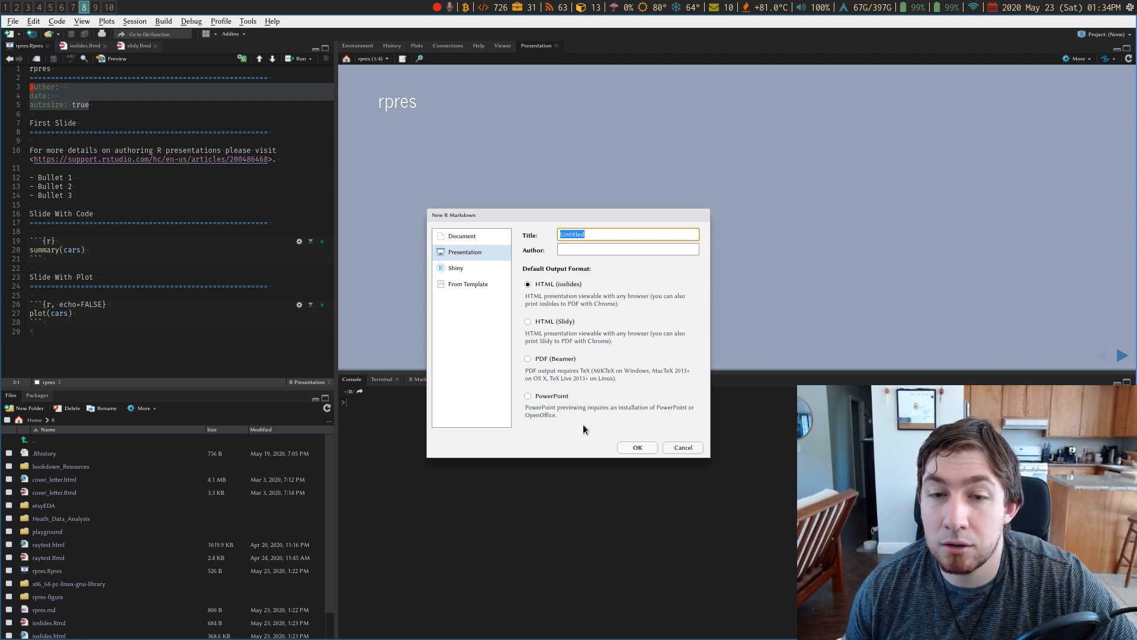
{"action": "mouse_move", "coordinate": [577, 297]}
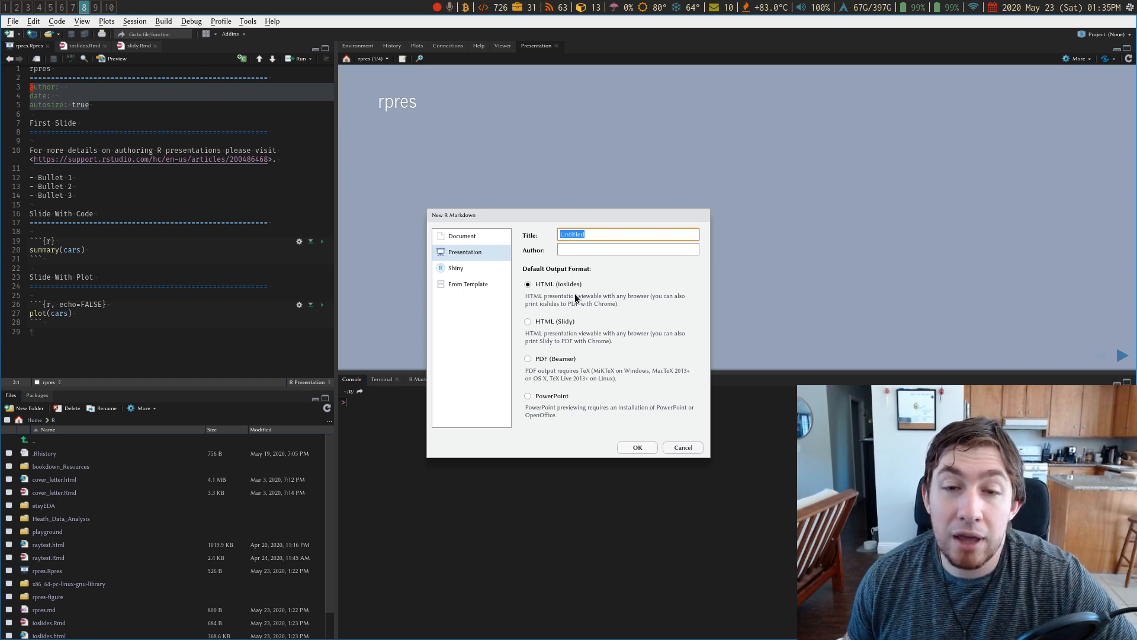
{"action": "mouse_move", "coordinate": [572, 291]}
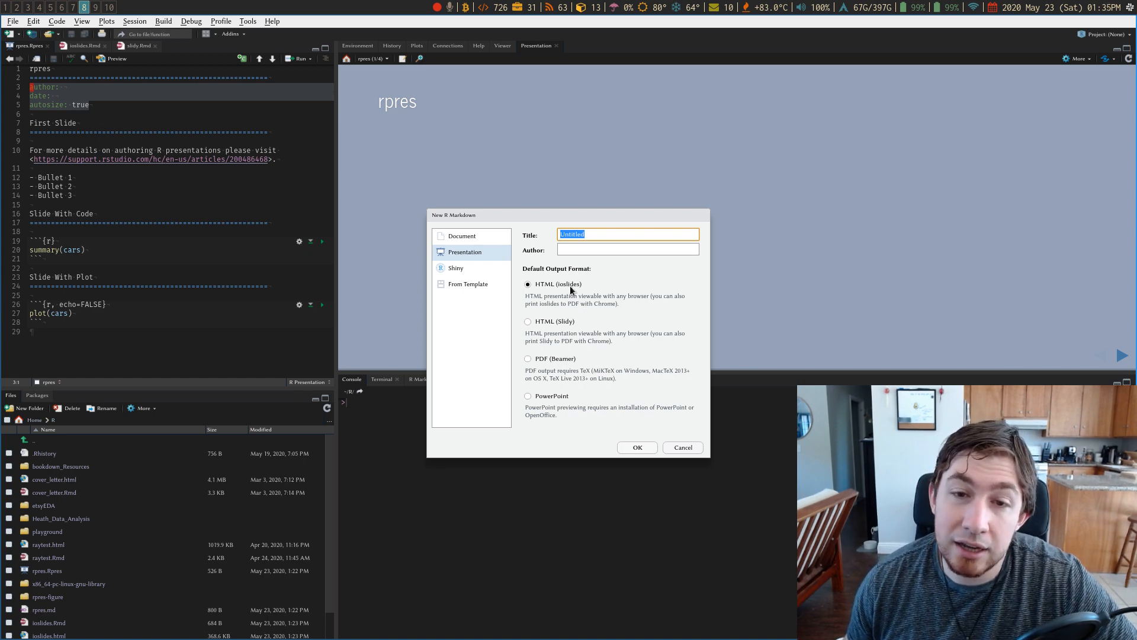
{"action": "mouse_move", "coordinate": [579, 388]}
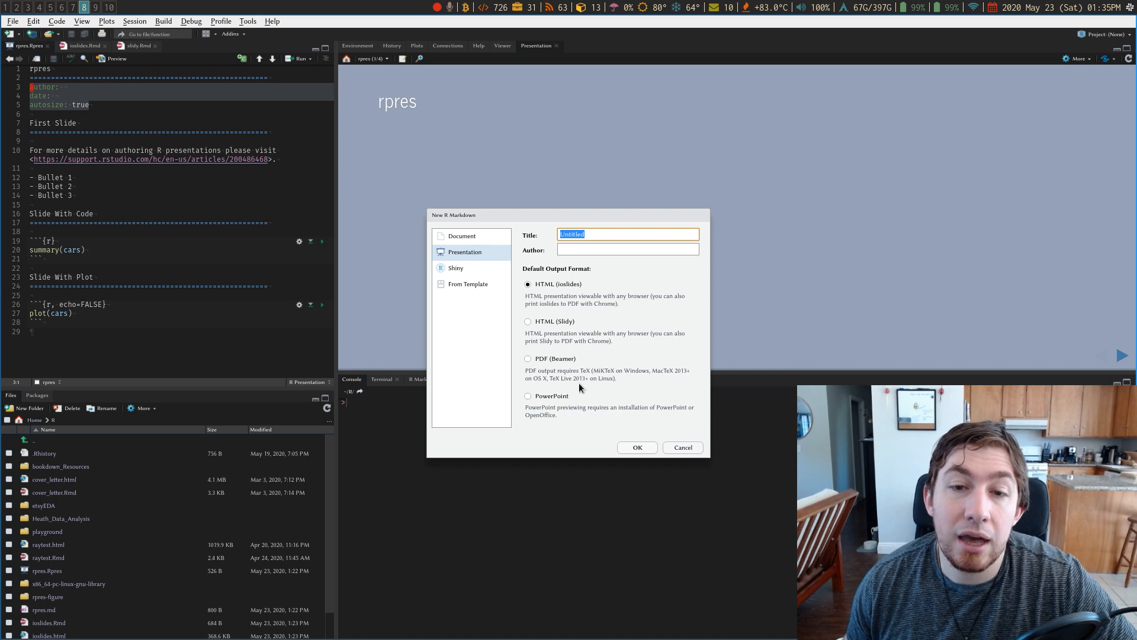
{"action": "mouse_move", "coordinate": [607, 385]}
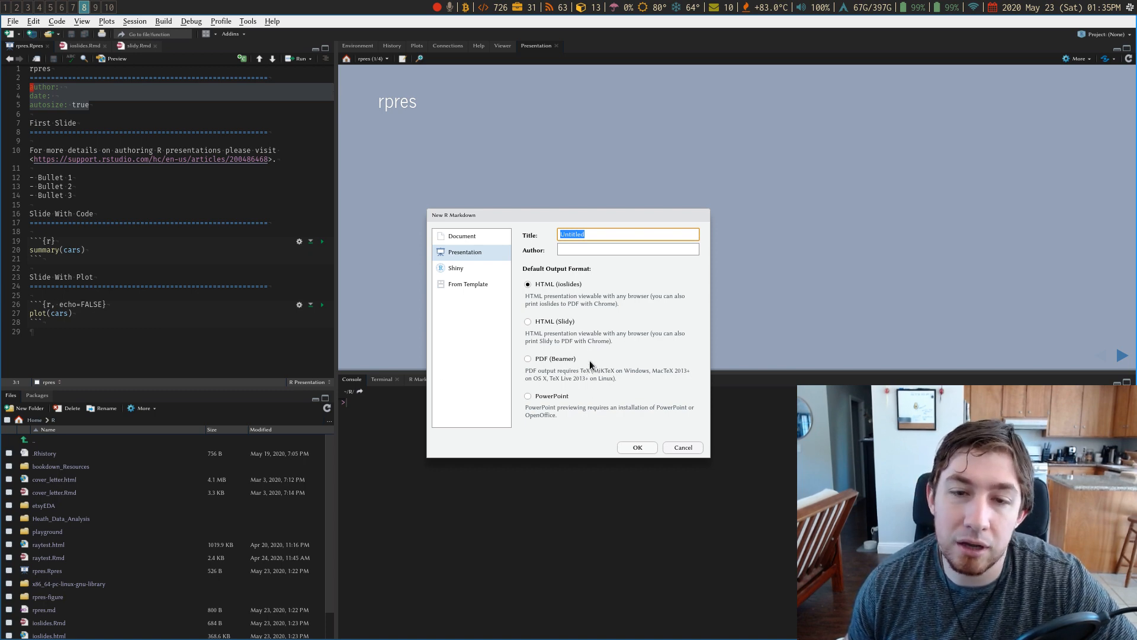
{"action": "mouse_move", "coordinate": [583, 335]}
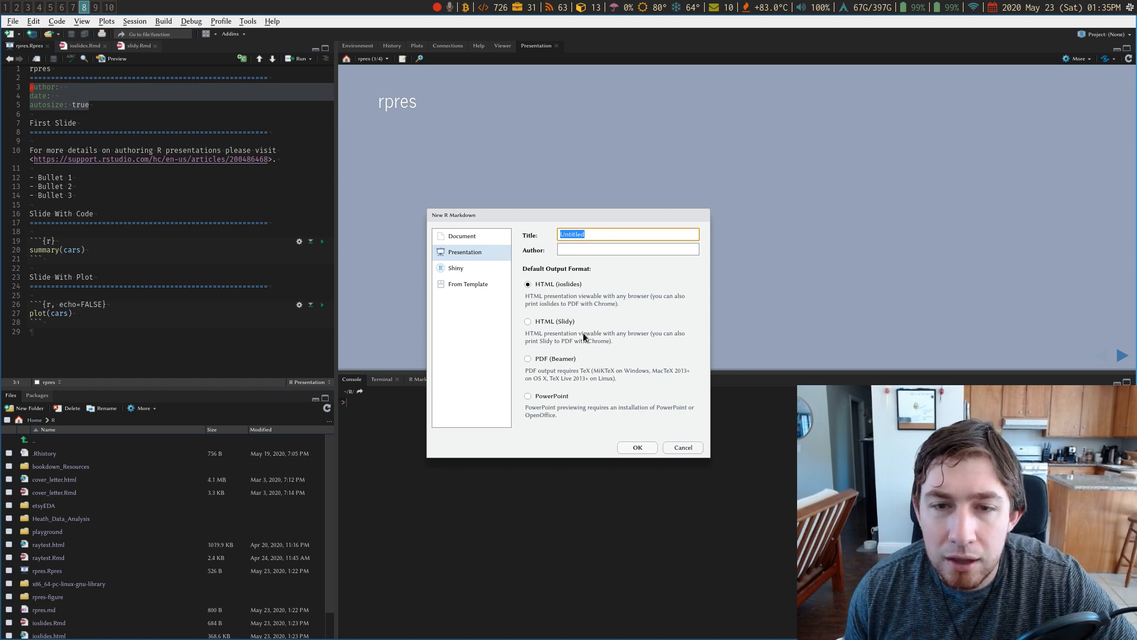
{"action": "mouse_move", "coordinate": [606, 298]}
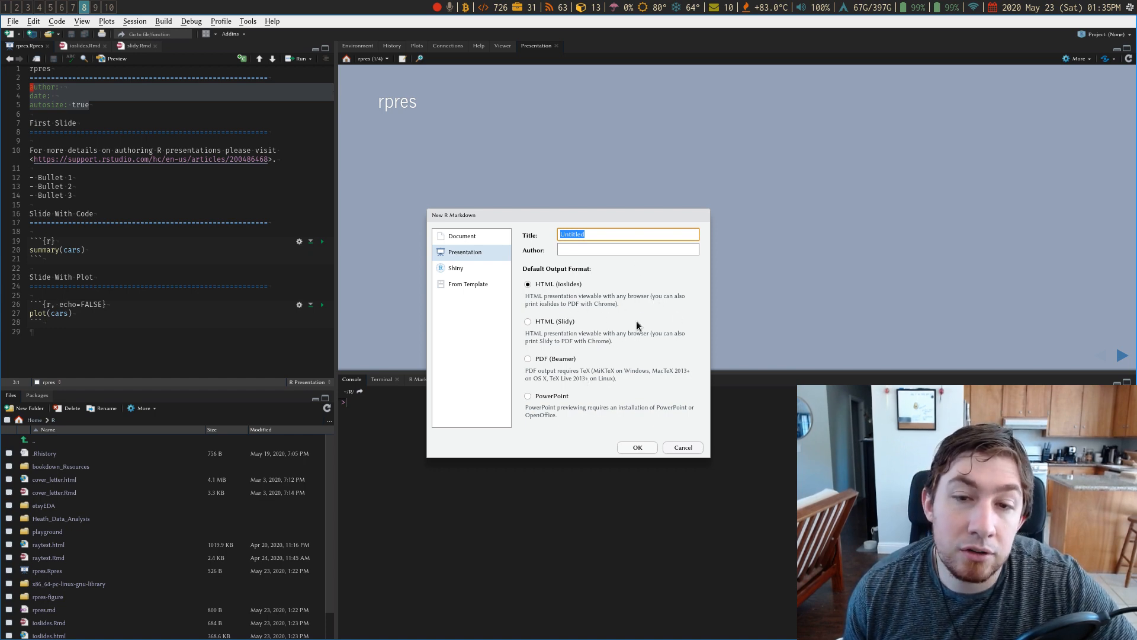
{"action": "mouse_move", "coordinate": [546, 308]}
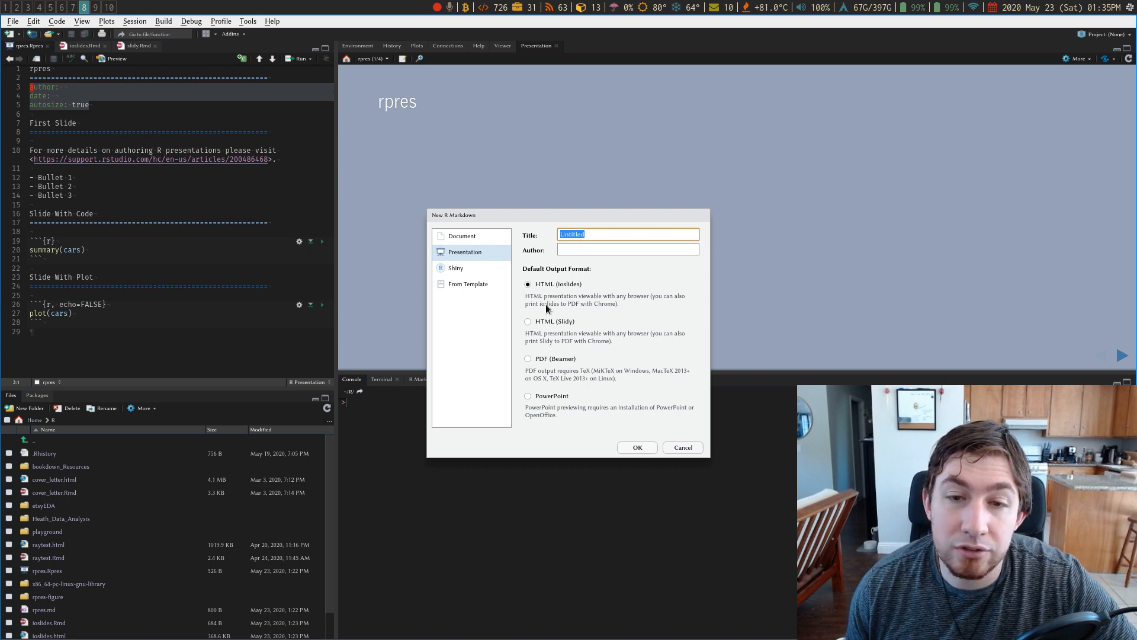
{"action": "mouse_move", "coordinate": [560, 321]}
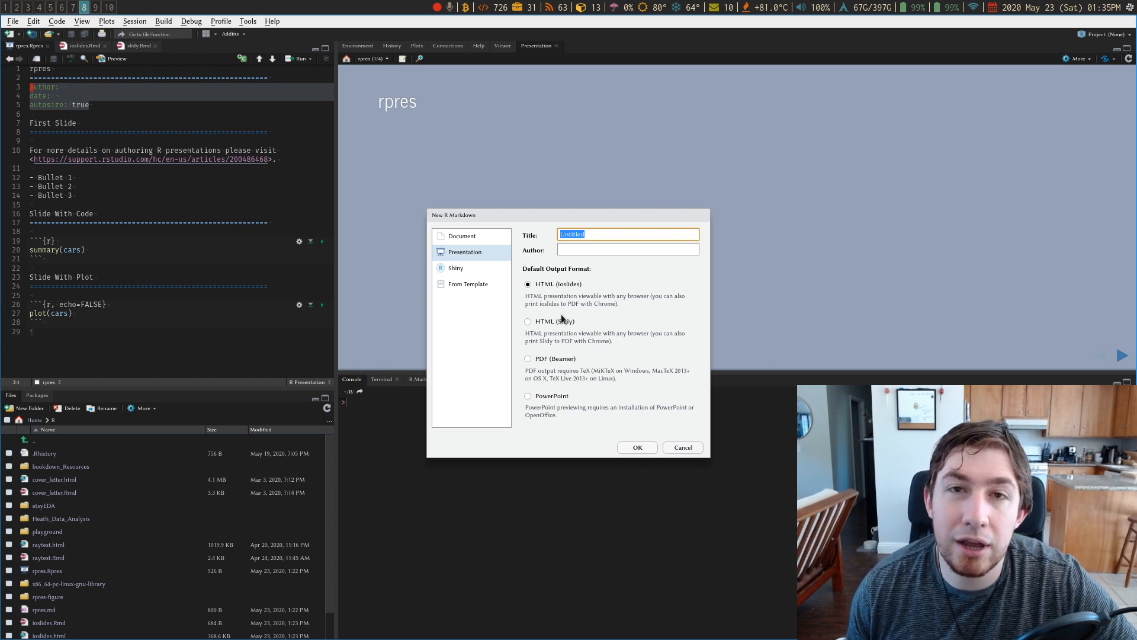
{"action": "mouse_move", "coordinate": [634, 327]}
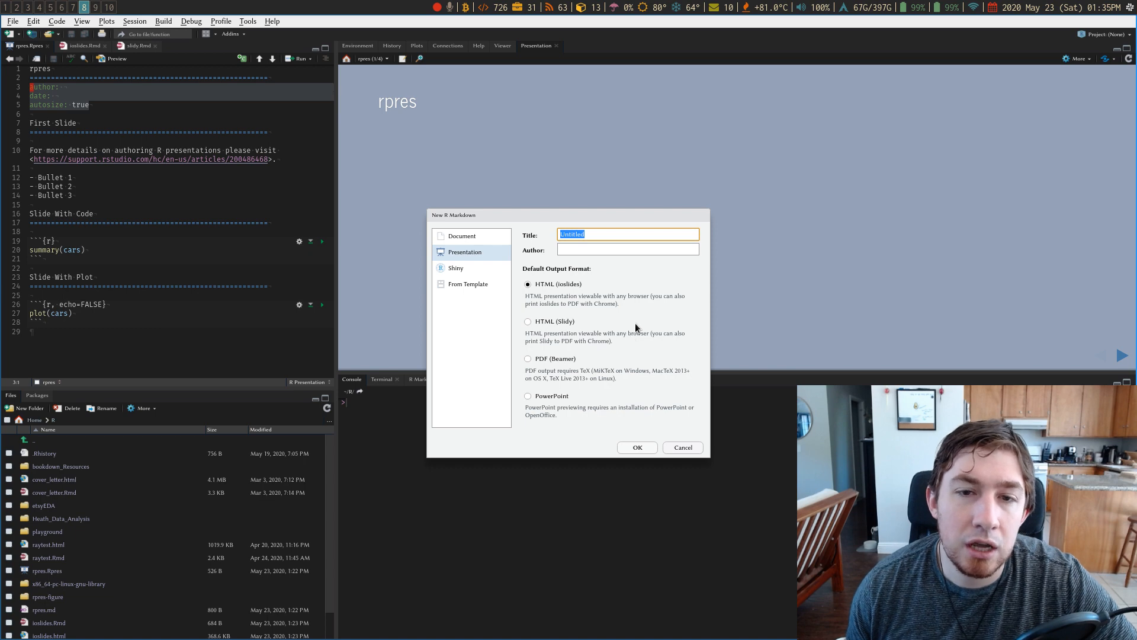
{"action": "mouse_move", "coordinate": [549, 303]}
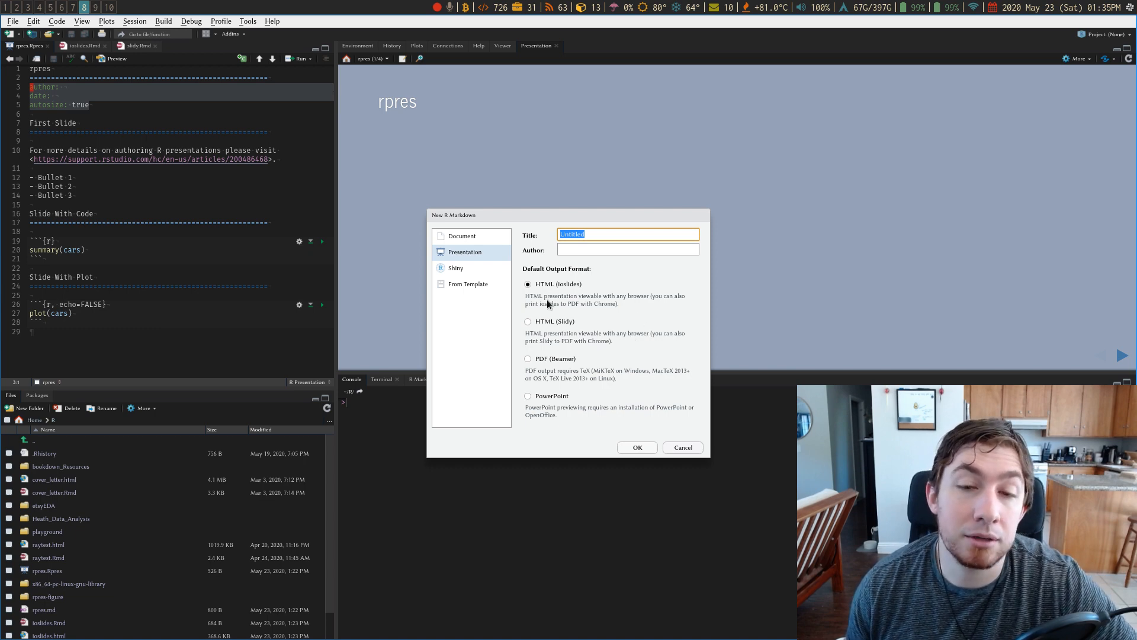
Create the untitled ioslides R Markdown template with bullet, R output and plot slides.
{"action": "left_click", "coordinate": [681, 447]}
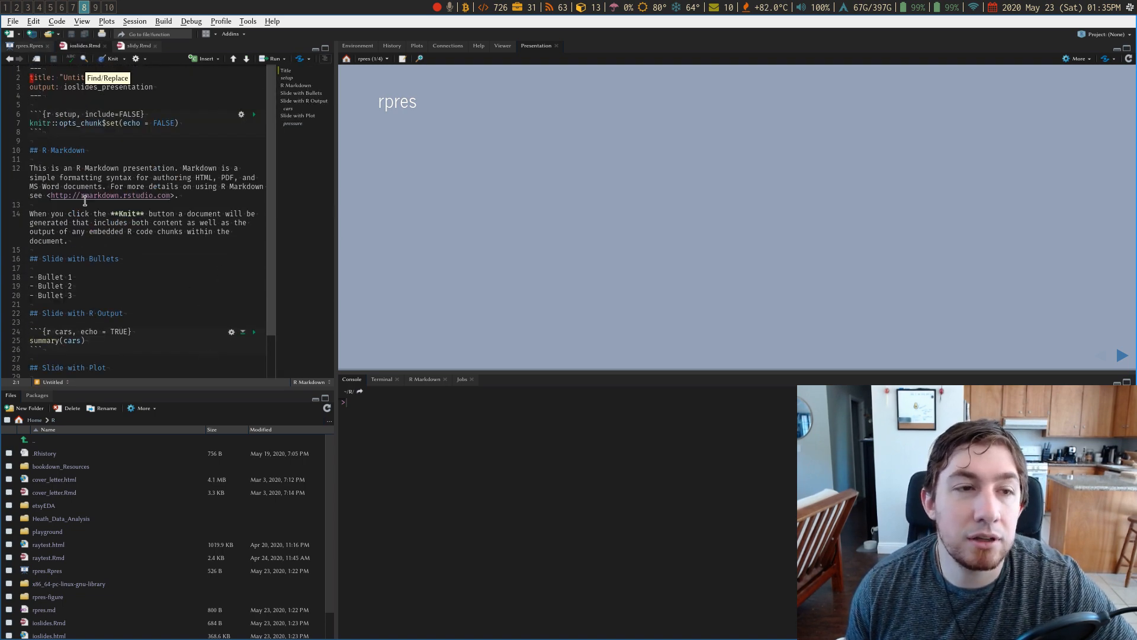
{"action": "mouse_move", "coordinate": [109, 195]}
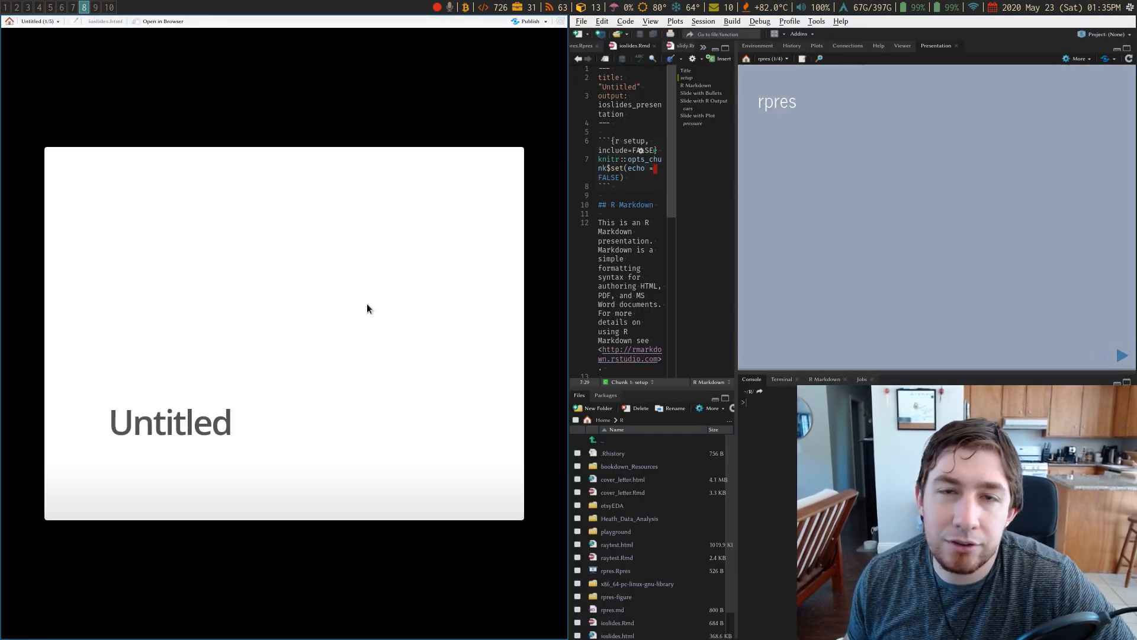
{"action": "mouse_move", "coordinate": [424, 187]}
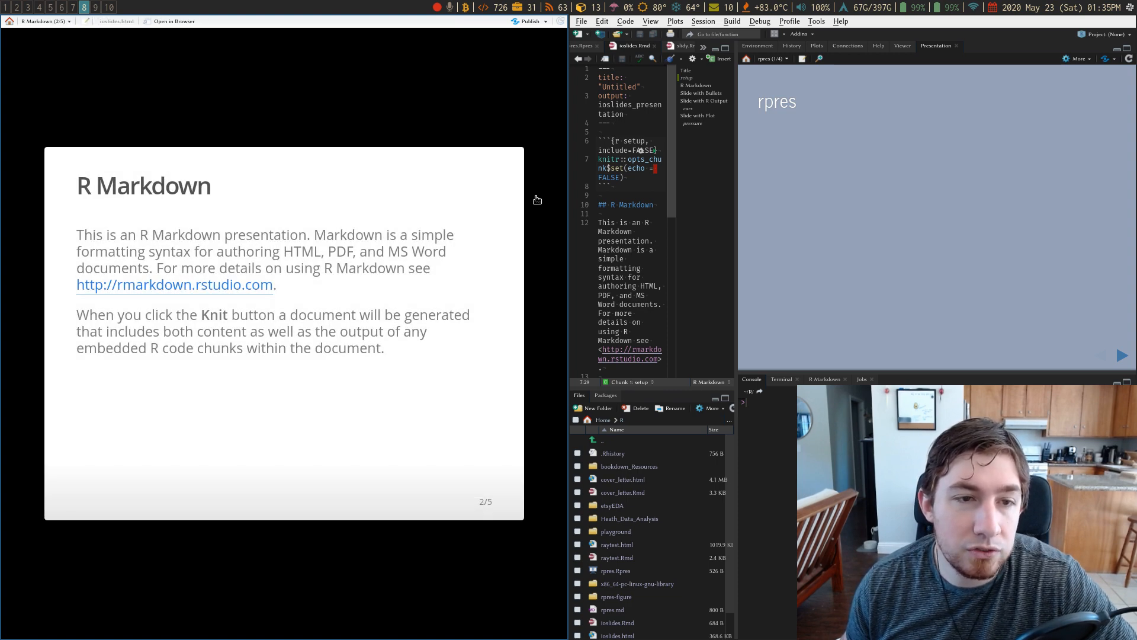
{"action": "mouse_move", "coordinate": [130, 368]}
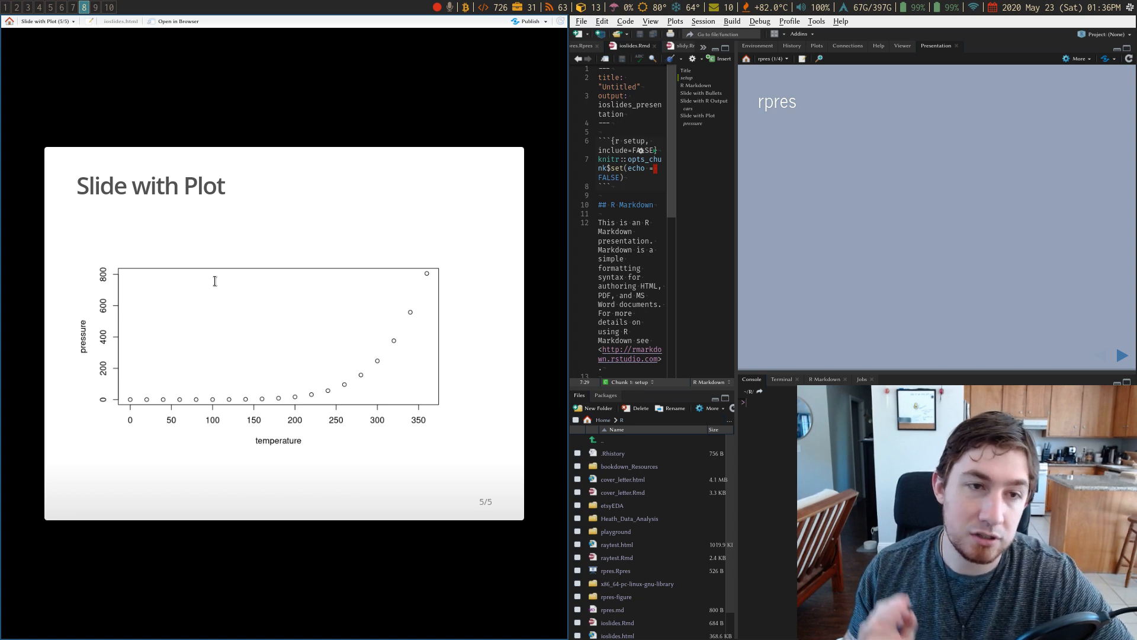
{"action": "mouse_move", "coordinate": [457, 110]}
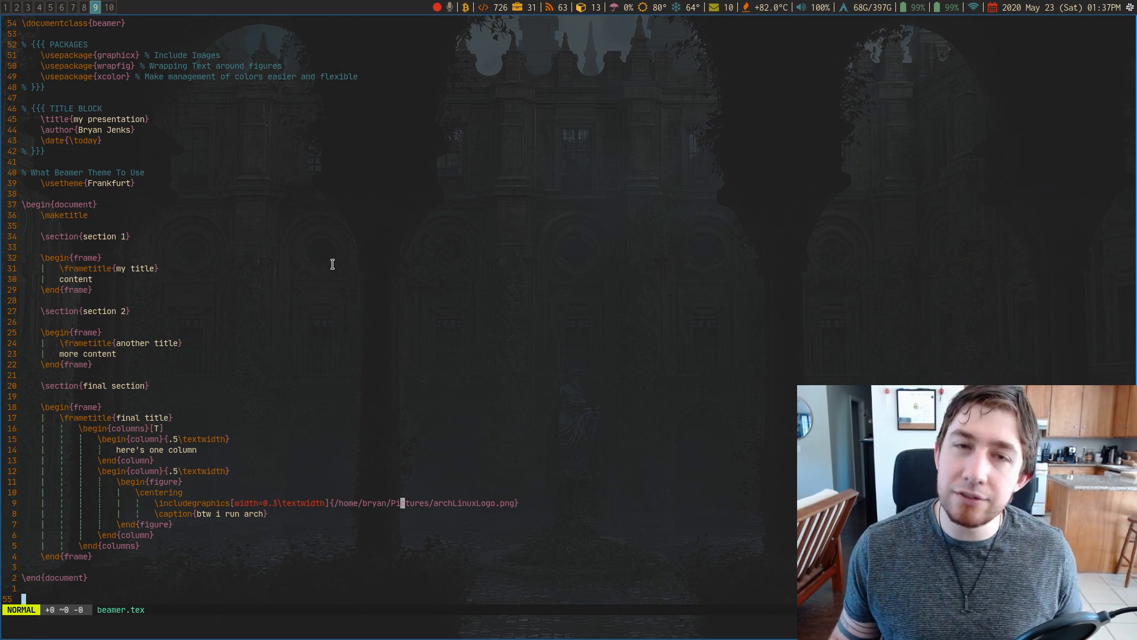
{"action": "mouse_move", "coordinate": [130, 333]}
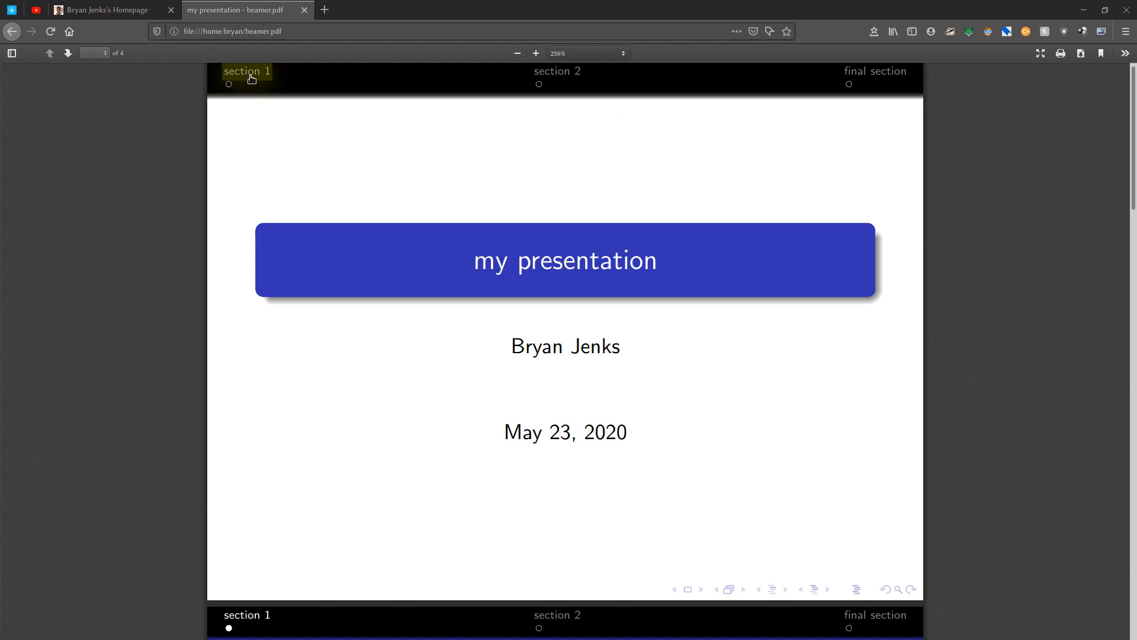
Page the Beamer PDF through section 1, section 2 and the final section slides.
{"action": "left_click", "coordinate": [685, 589]}
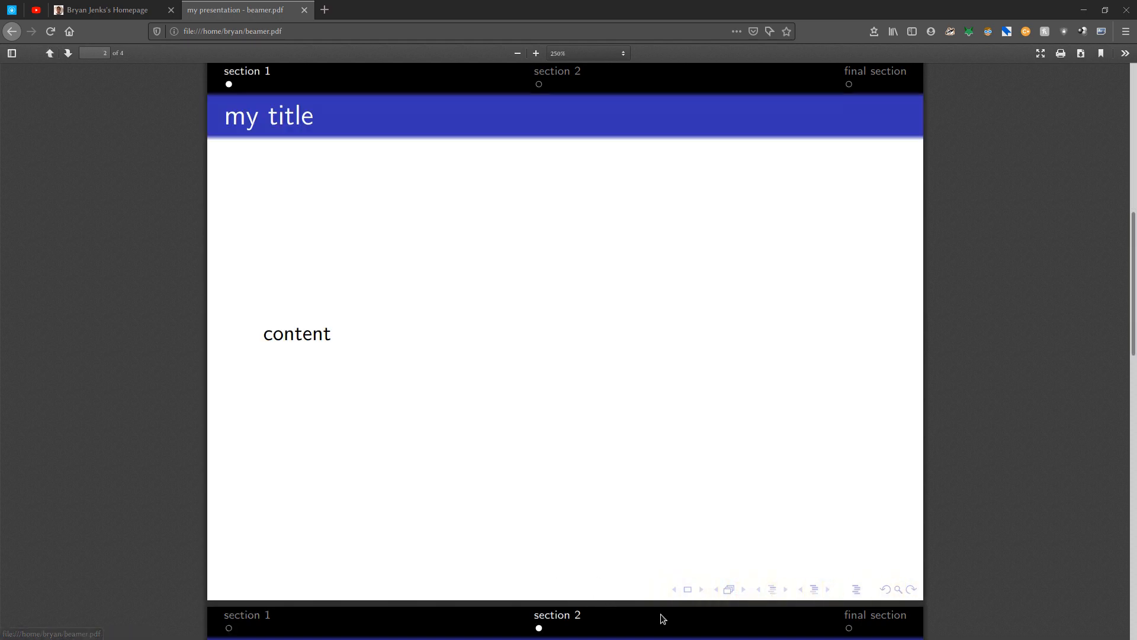
{"action": "left_click", "coordinate": [701, 589]}
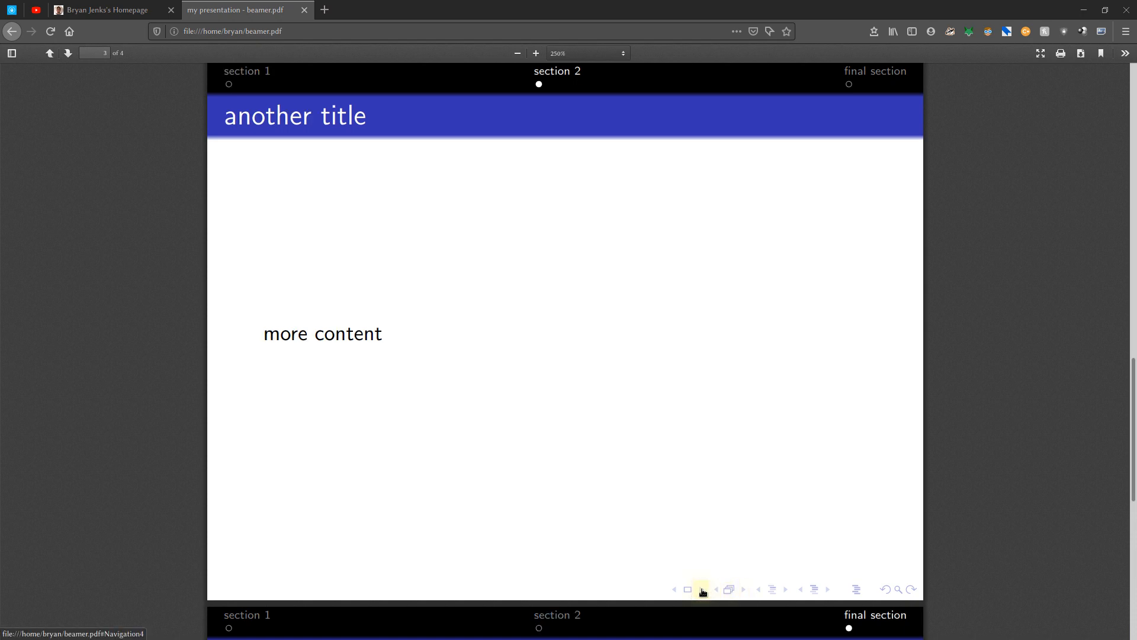
{"action": "left_click", "coordinate": [700, 589]}
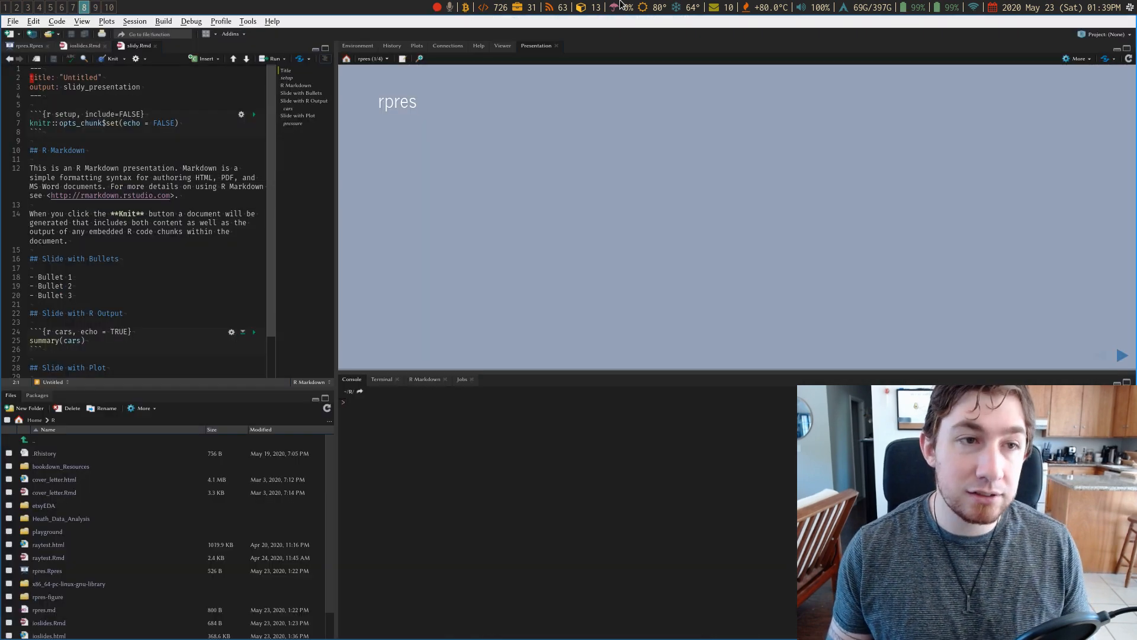
{"action": "mouse_move", "coordinate": [653, 116]}
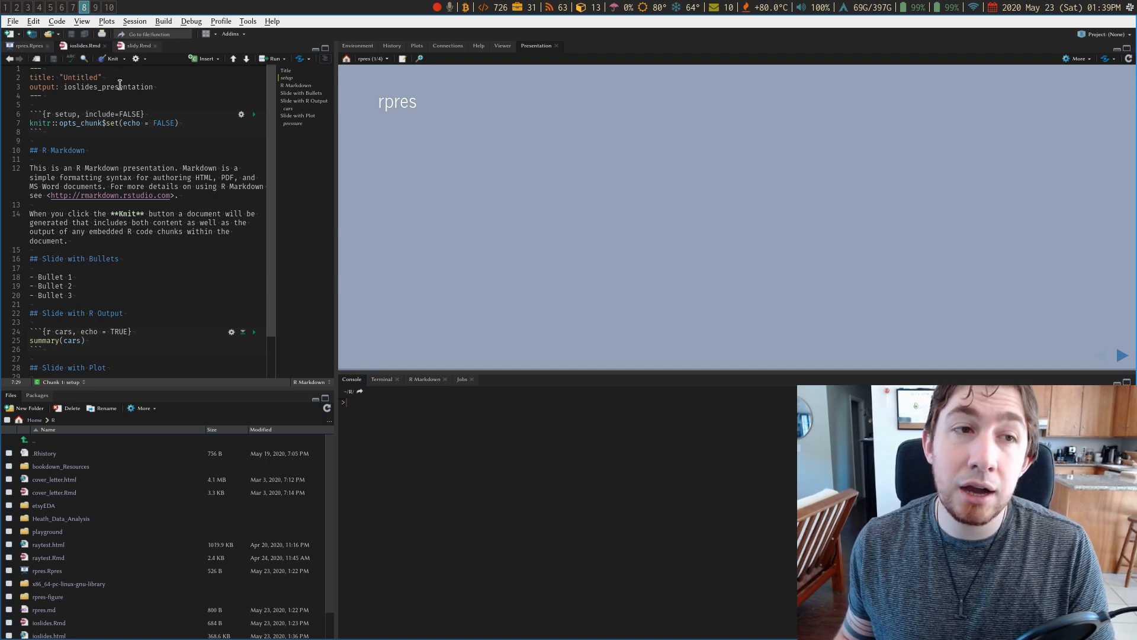
{"action": "mouse_move", "coordinate": [119, 54]}
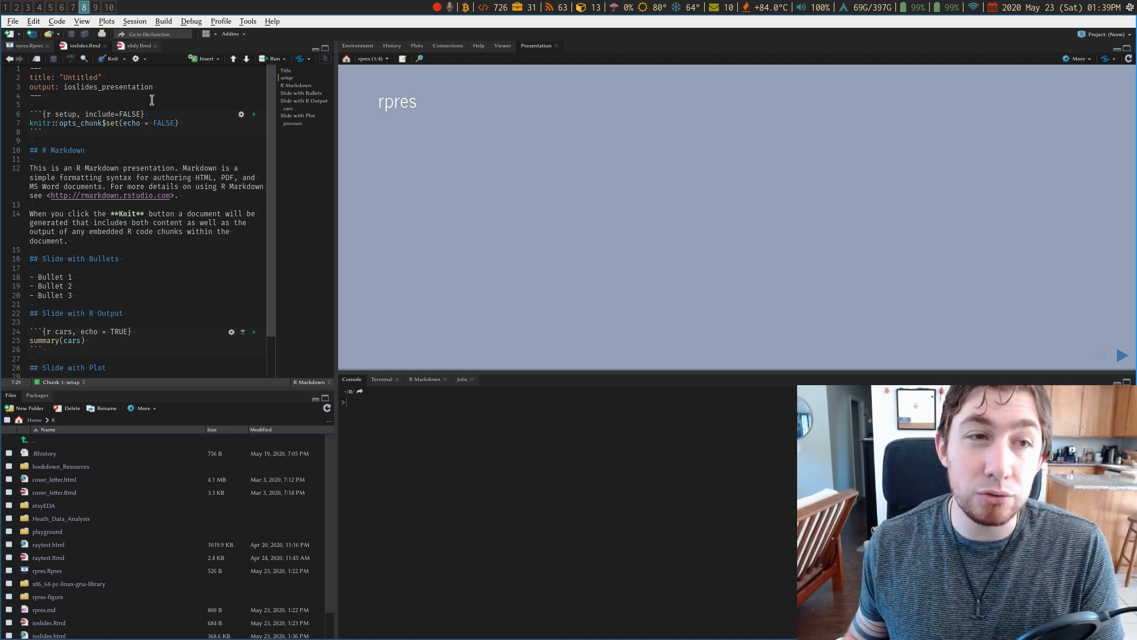
Insert a css chunk below setup containing 'h2 {color: red}' and re-knit the deck.
{"action": "left_click", "coordinate": [107, 141]}
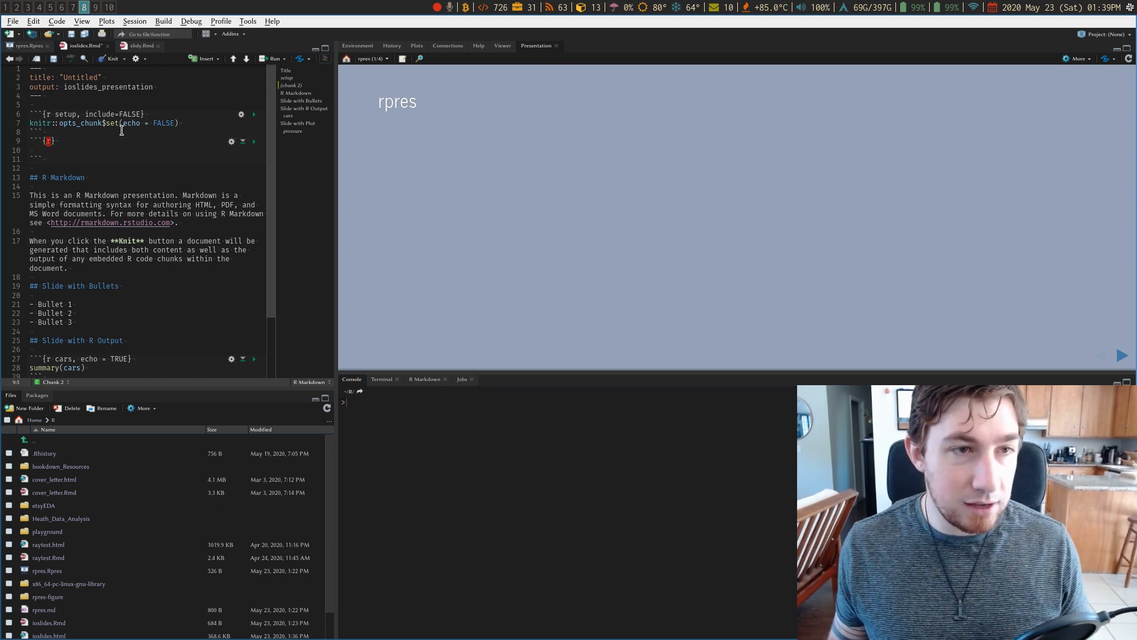
{"action": "type", "text": "css"}
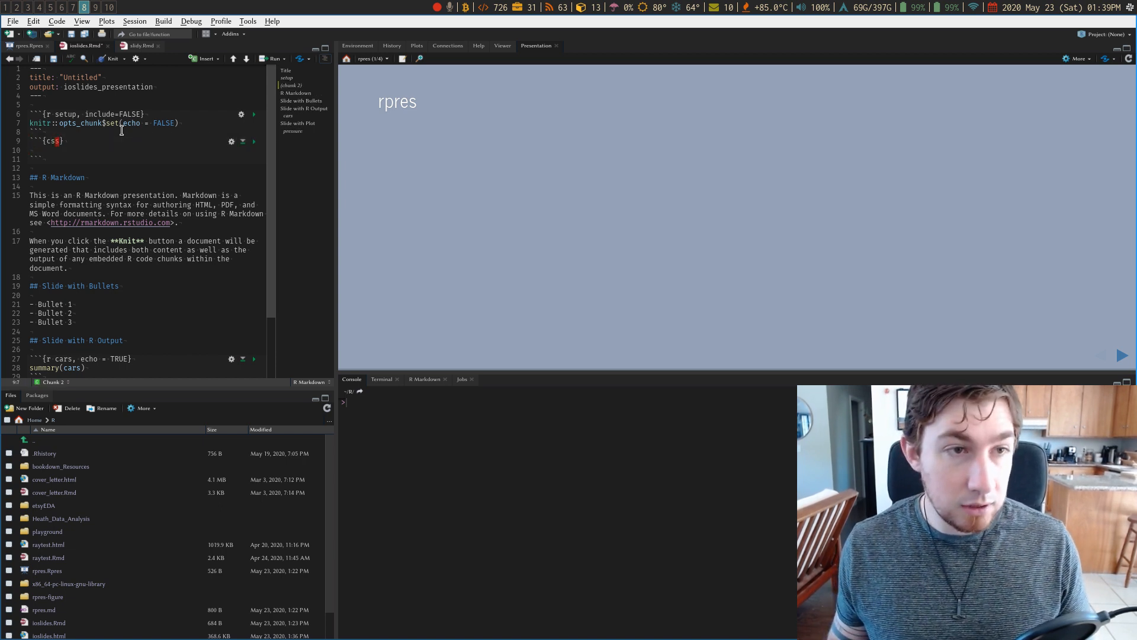
{"action": "type", "text": "h"}
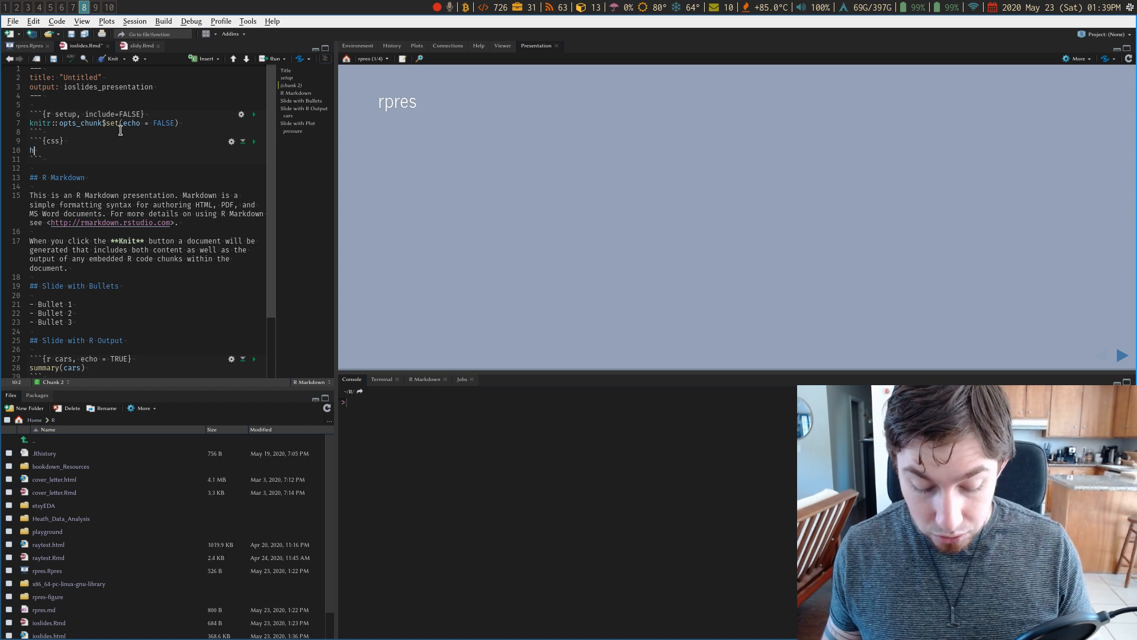
{"action": "type", "text": "2 {}"}
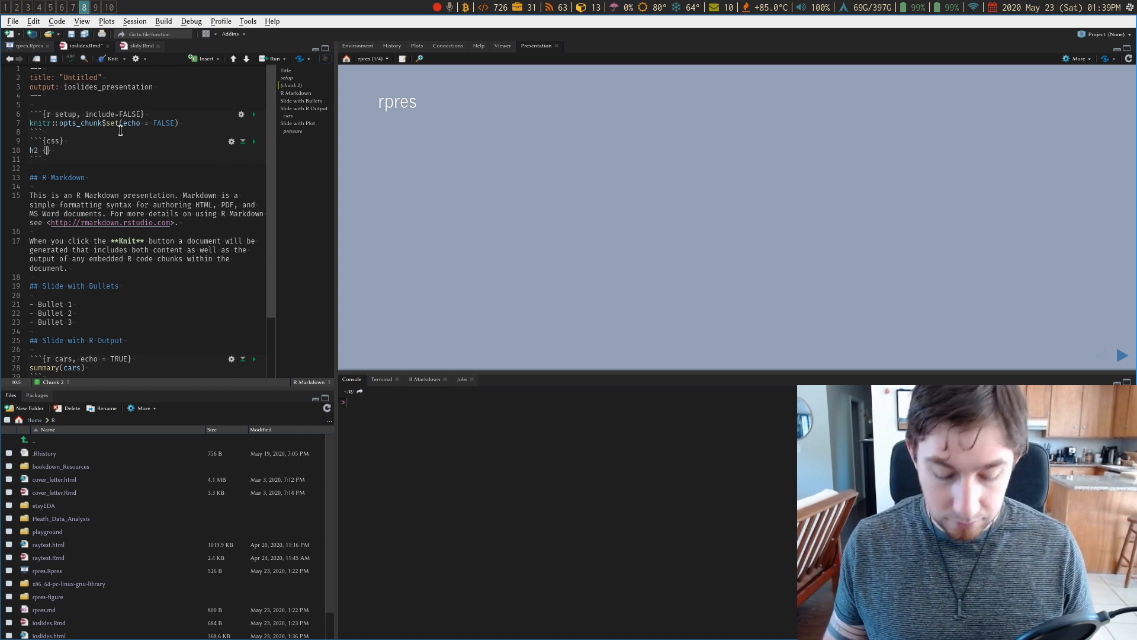
{"action": "type", "text": "color: rre"}
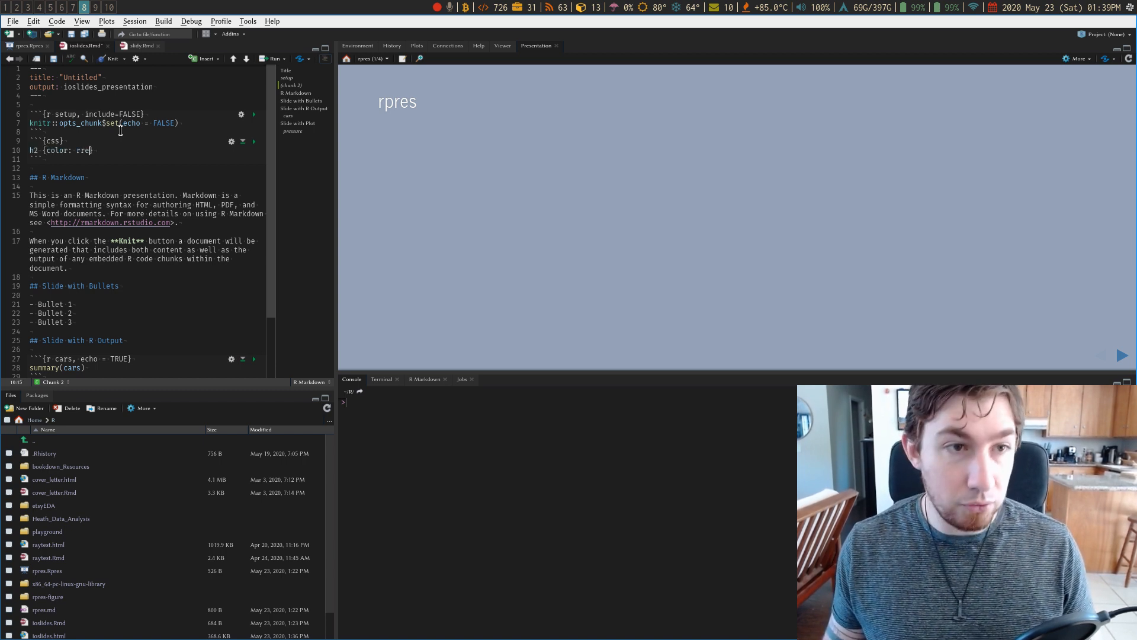
{"action": "type", "text": "d;"}
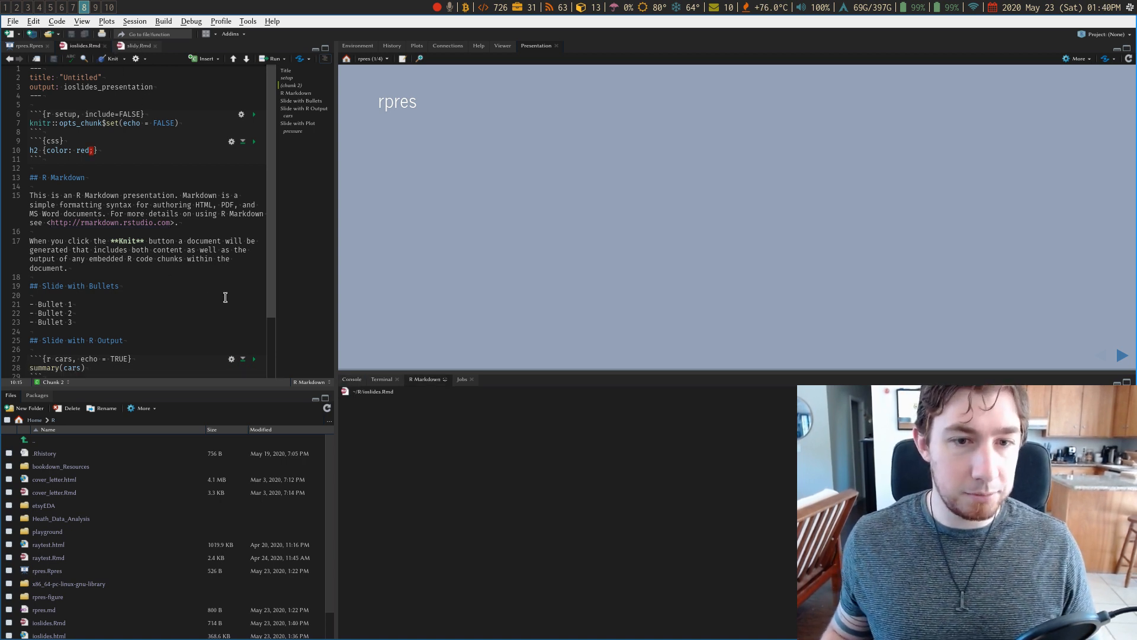
{"action": "left_click", "coordinate": [111, 58]}
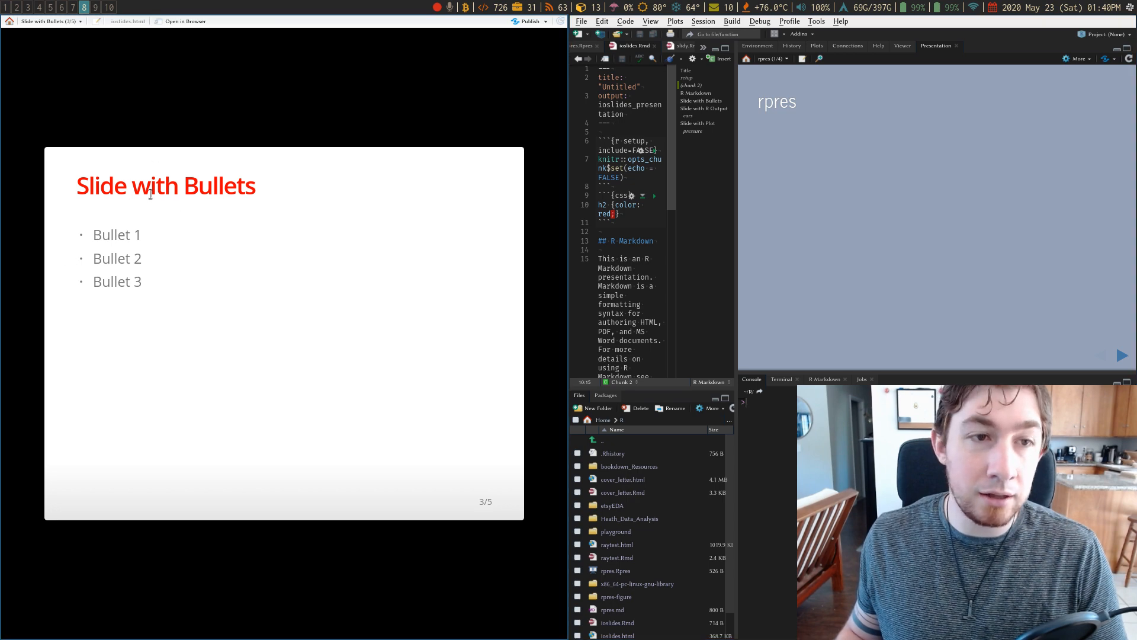
{"action": "mouse_move", "coordinate": [264, 192]}
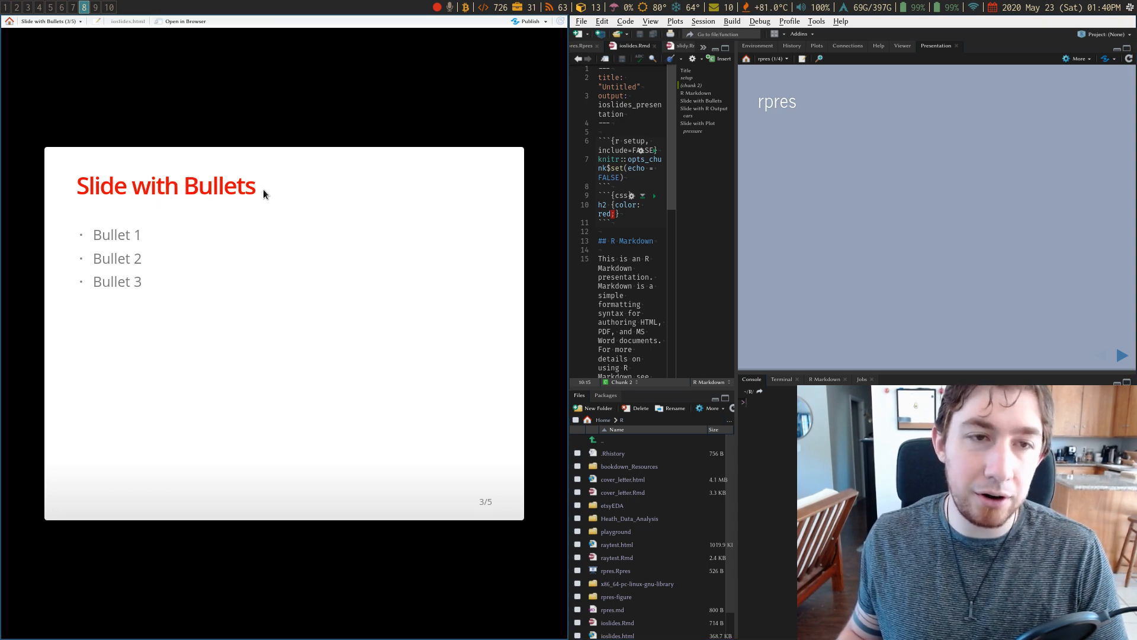